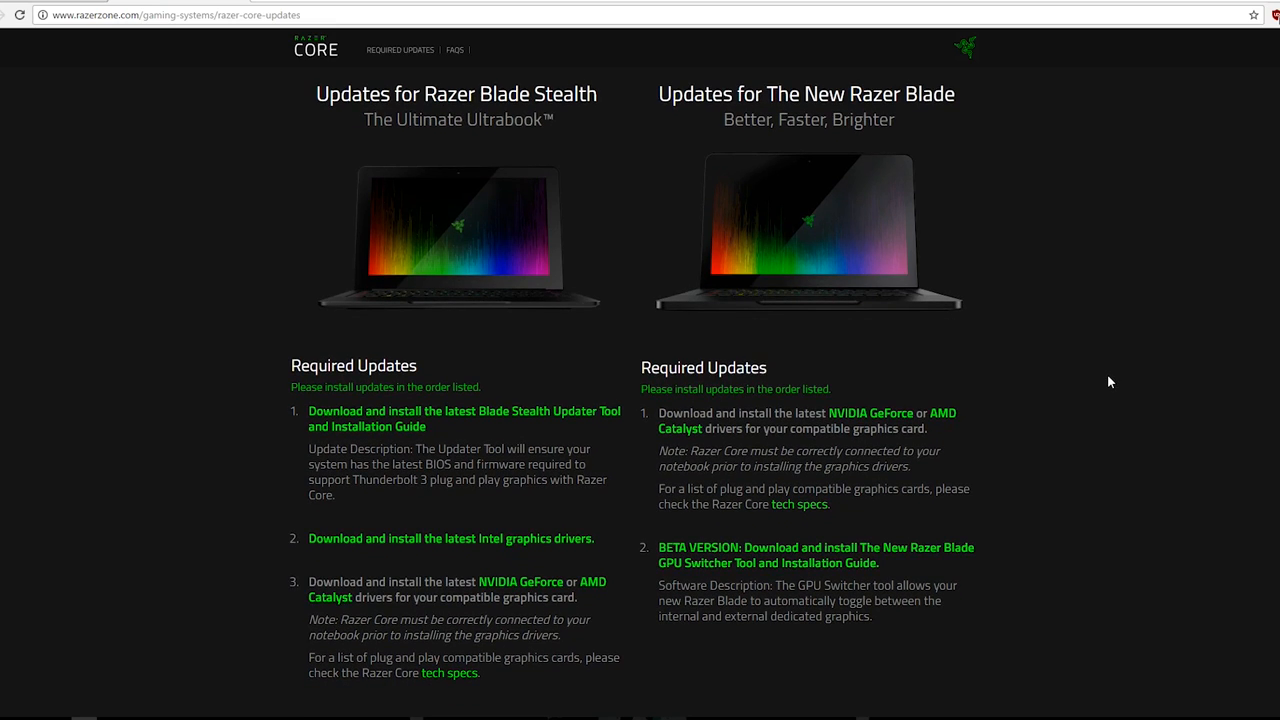
{"action": "mouse_move", "coordinate": [604, 125]}
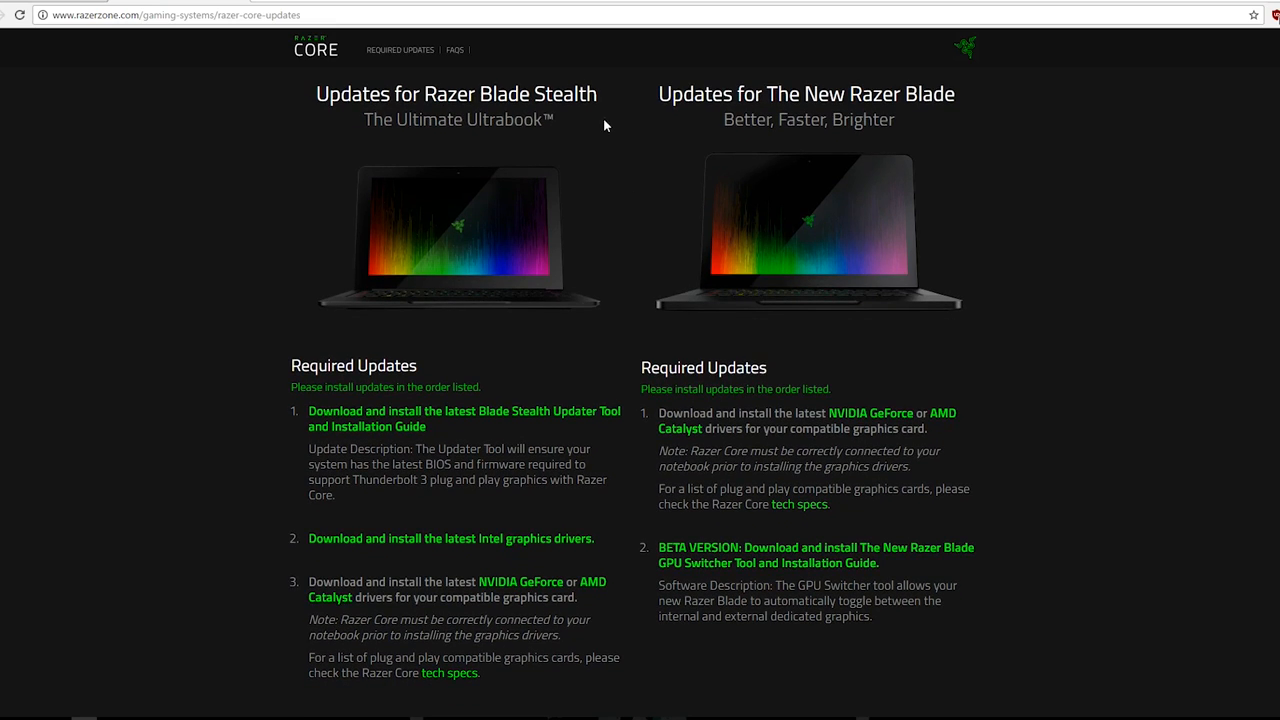
{"action": "mouse_move", "coordinate": [1075, 460]}
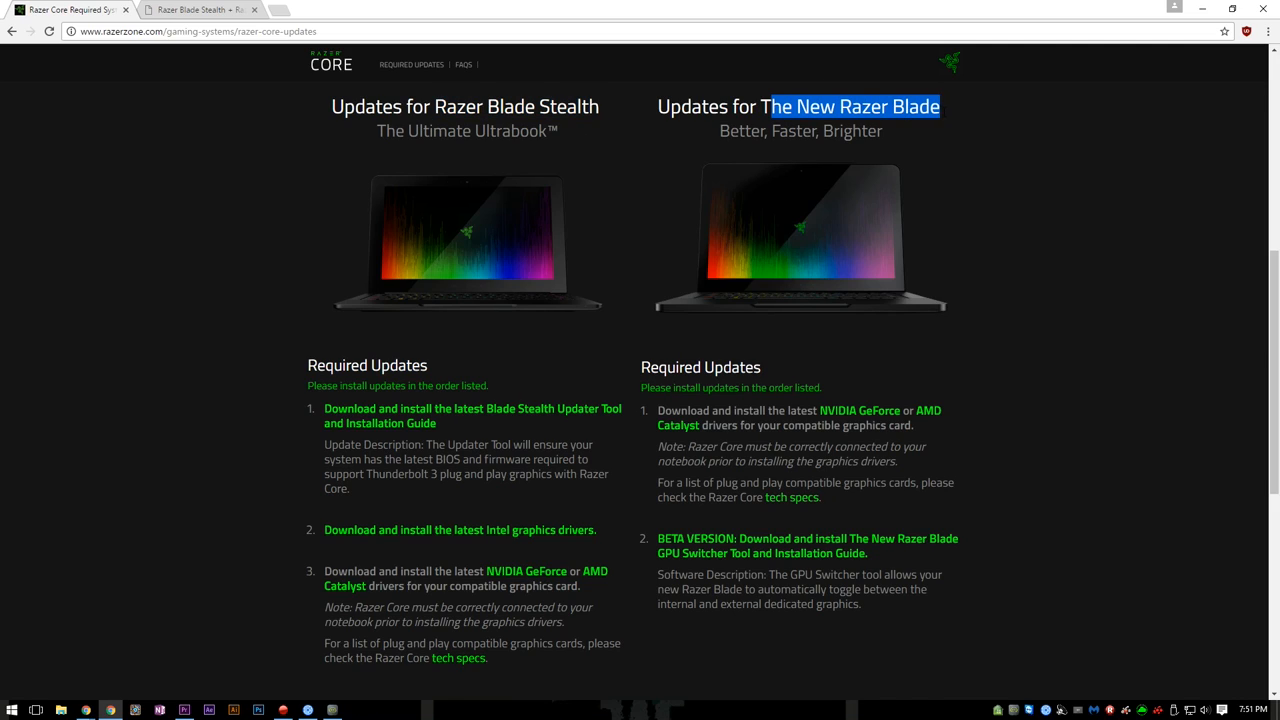
- Reach the Razer support downloads page for the Blade Stealth Updater and its guide
{"action": "left_click", "coordinate": [860, 387]}
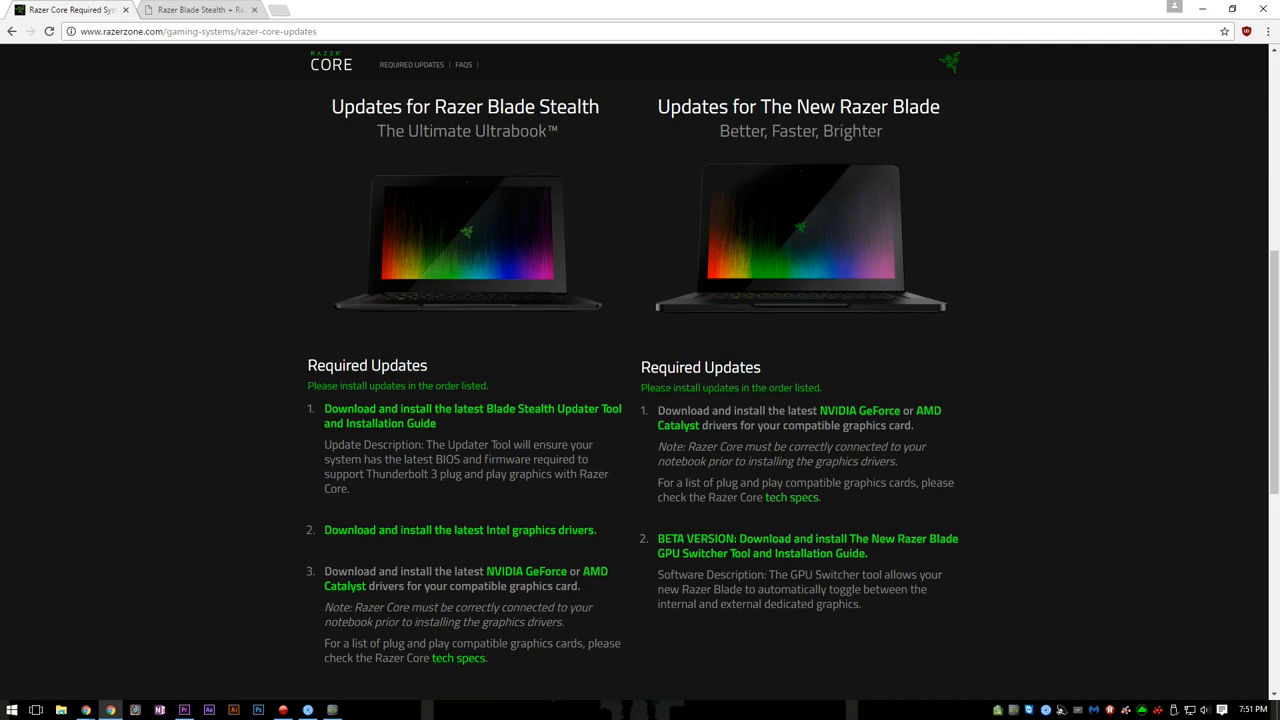
{"action": "mouse_move", "coordinate": [1015, 223]}
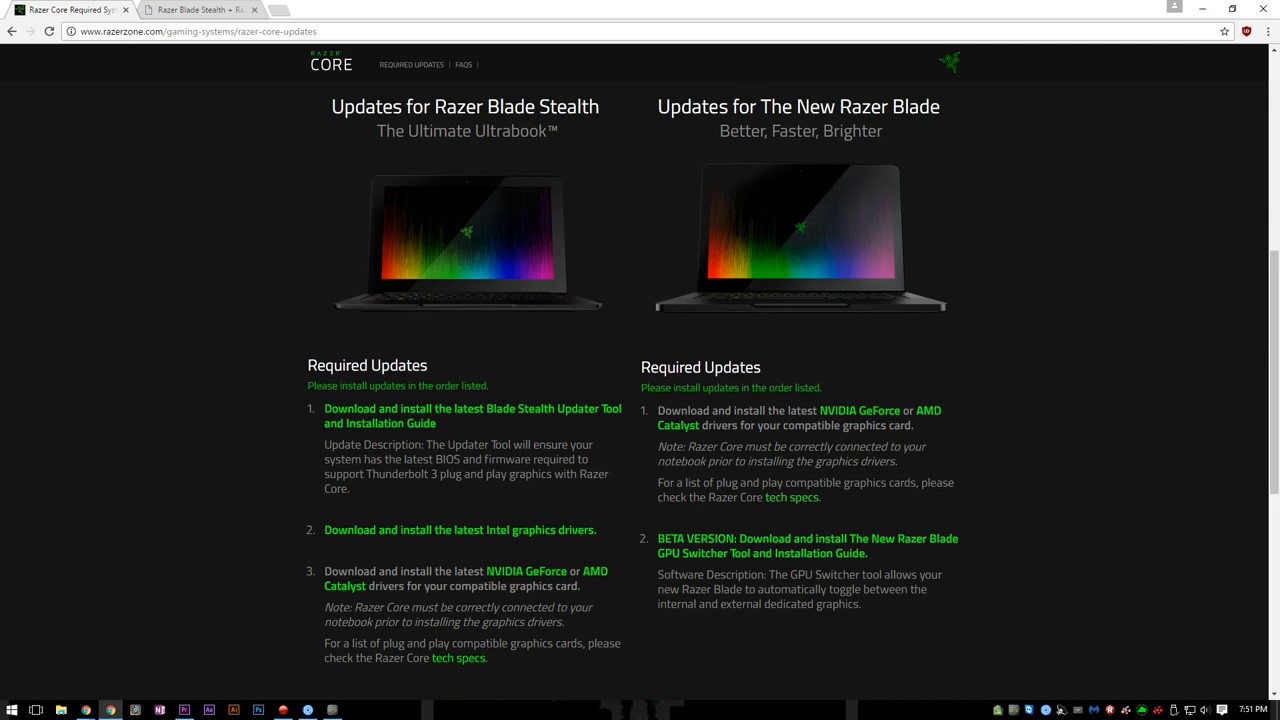
{"action": "mouse_move", "coordinate": [639, 391]}
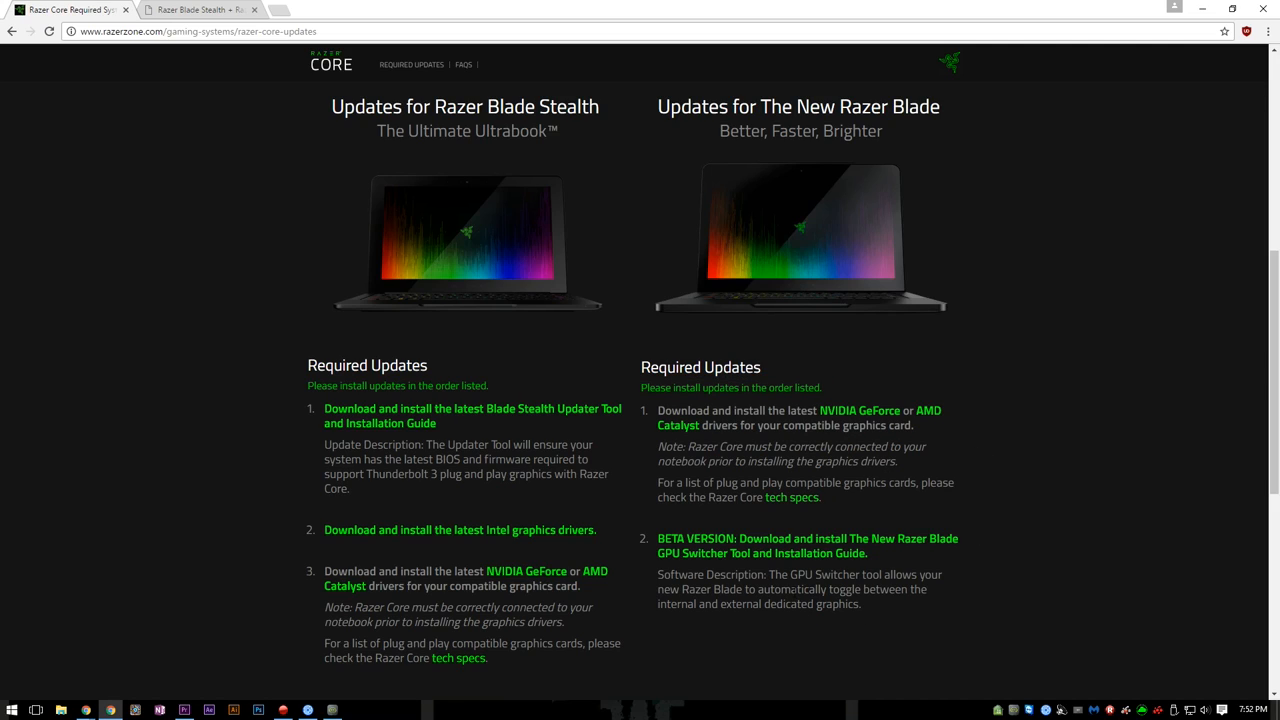
{"action": "mouse_move", "coordinate": [900, 558]}
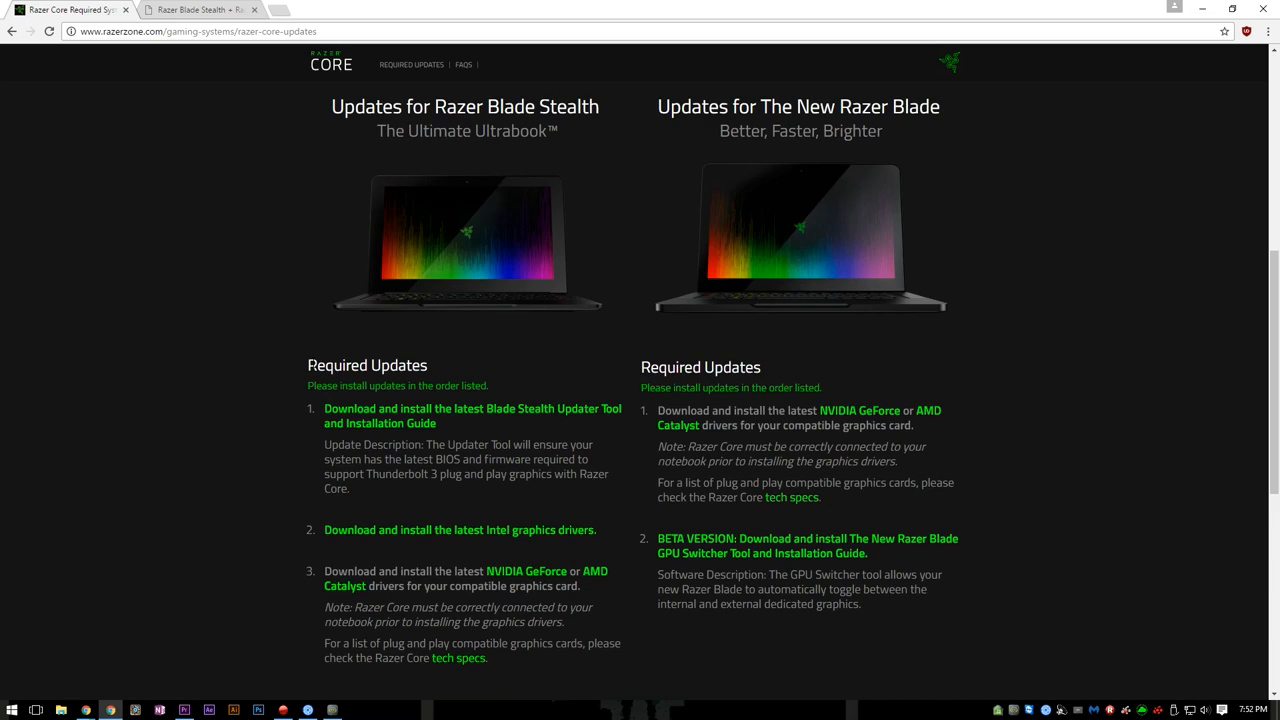
{"action": "left_click_drag", "start_coordinate": [308, 365], "coordinate": [521, 650]}
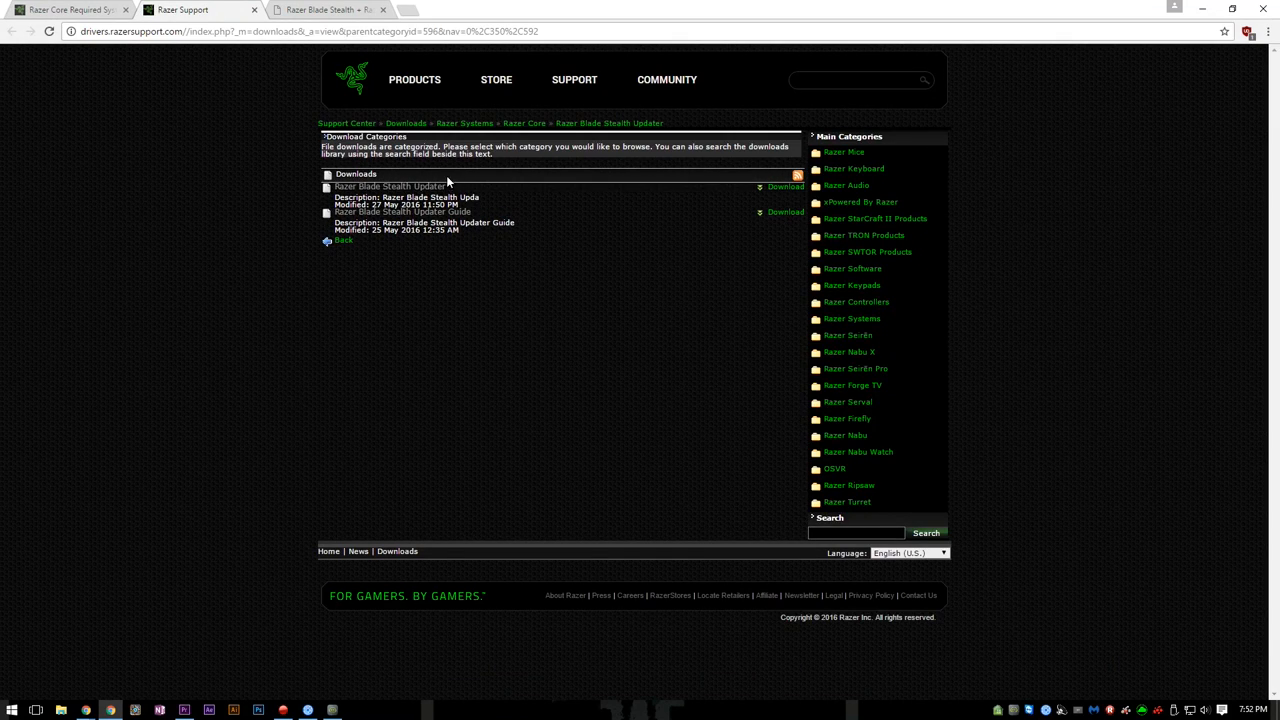
- View the Blade Stealth updater guide PDF and scroll to its prerequisites
{"action": "left_click", "coordinate": [785, 211]}
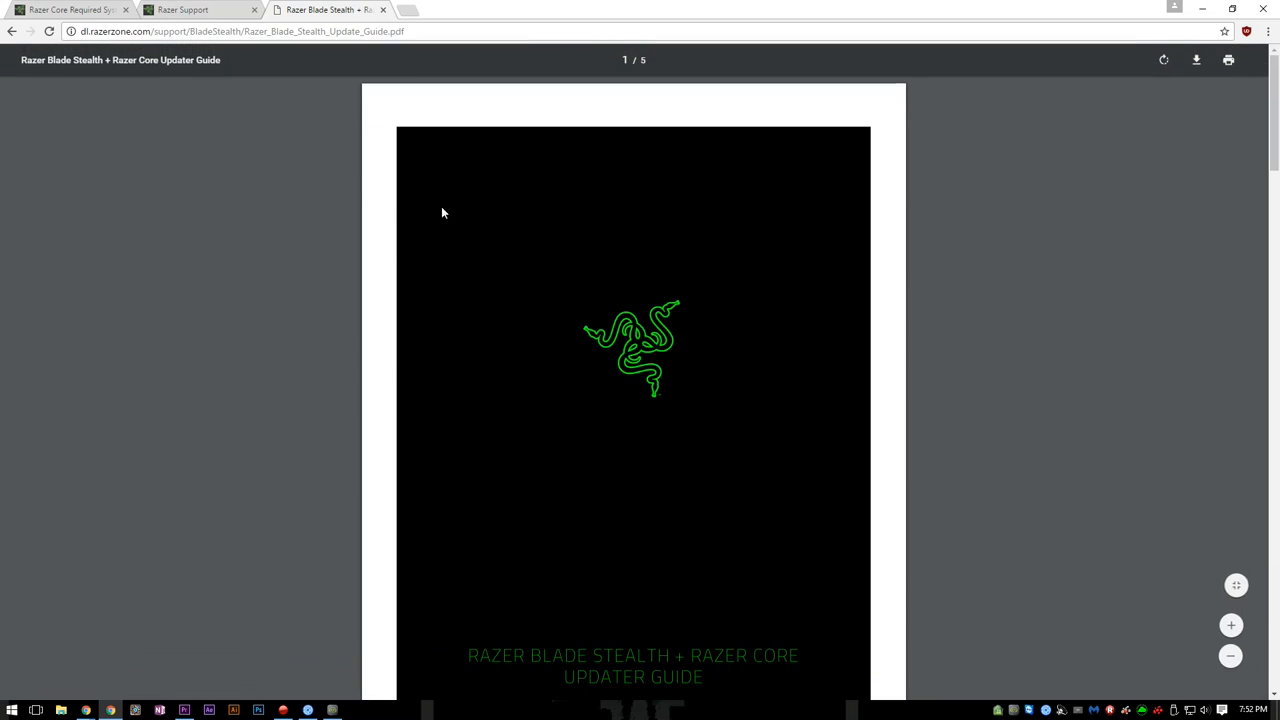
{"action": "scroll", "scroll_direction": "down", "scroll_amount": 3}
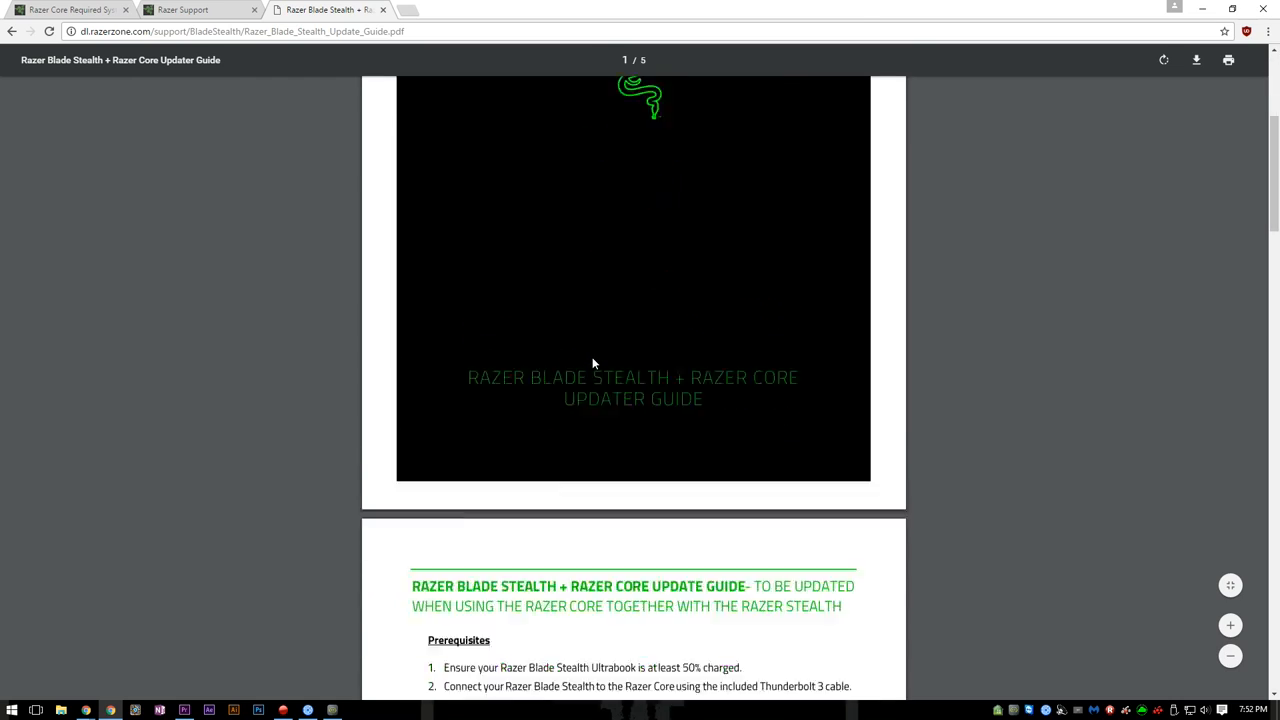
{"action": "scroll", "scroll_direction": "down", "scroll_amount": 3}
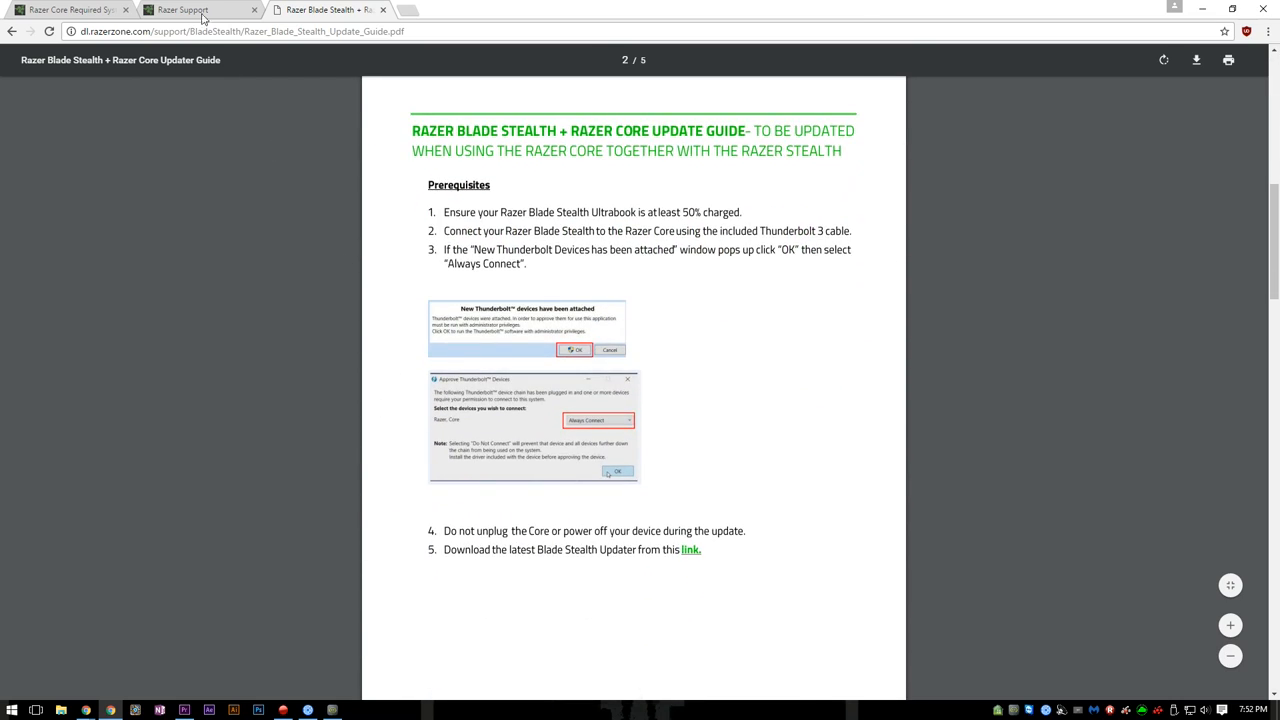
- Download the Razer Blade Stealth Updater zip from the support page, then return to the guide
{"action": "left_click", "coordinate": [182, 10]}
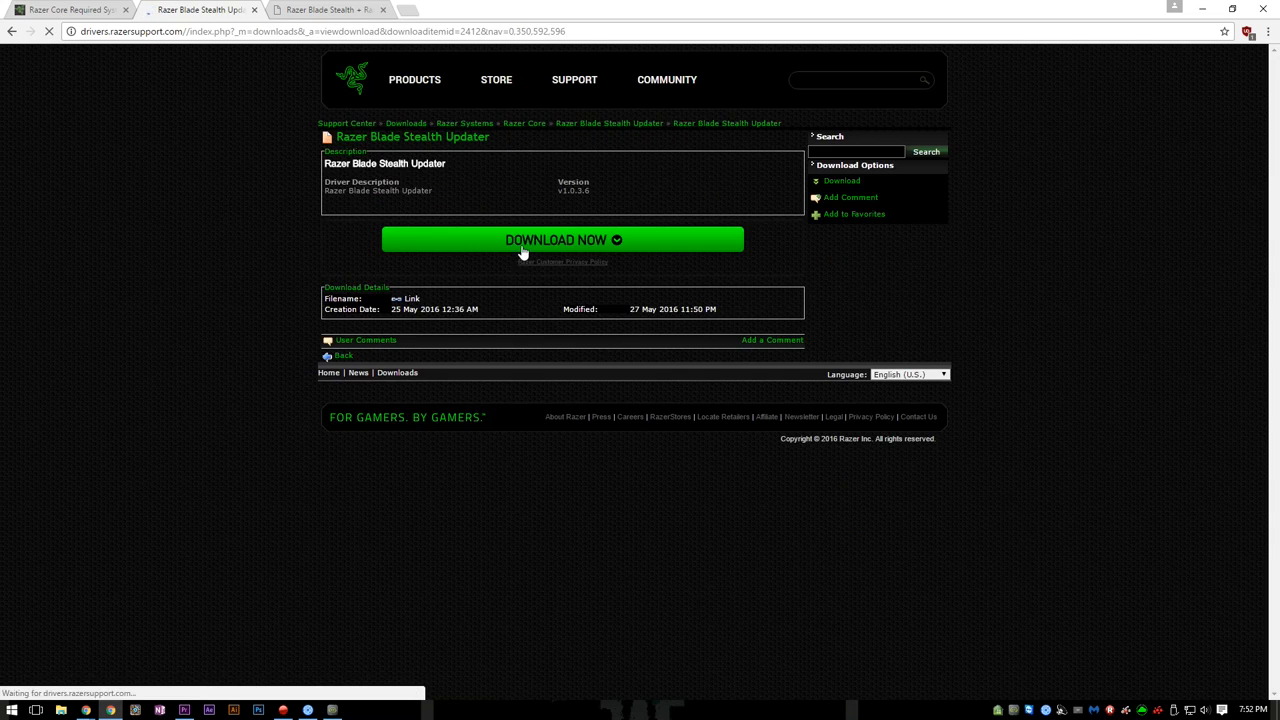
{"action": "left_click", "coordinate": [562, 239]}
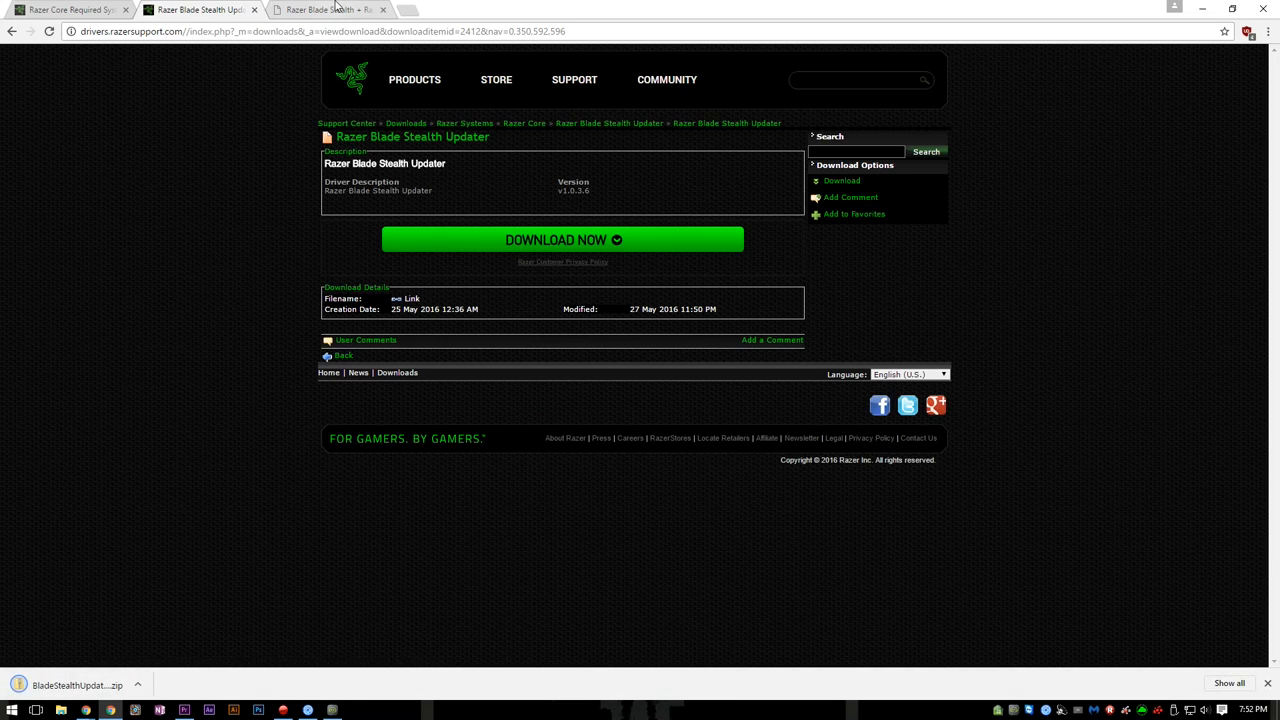
{"action": "left_click", "coordinate": [325, 9]}
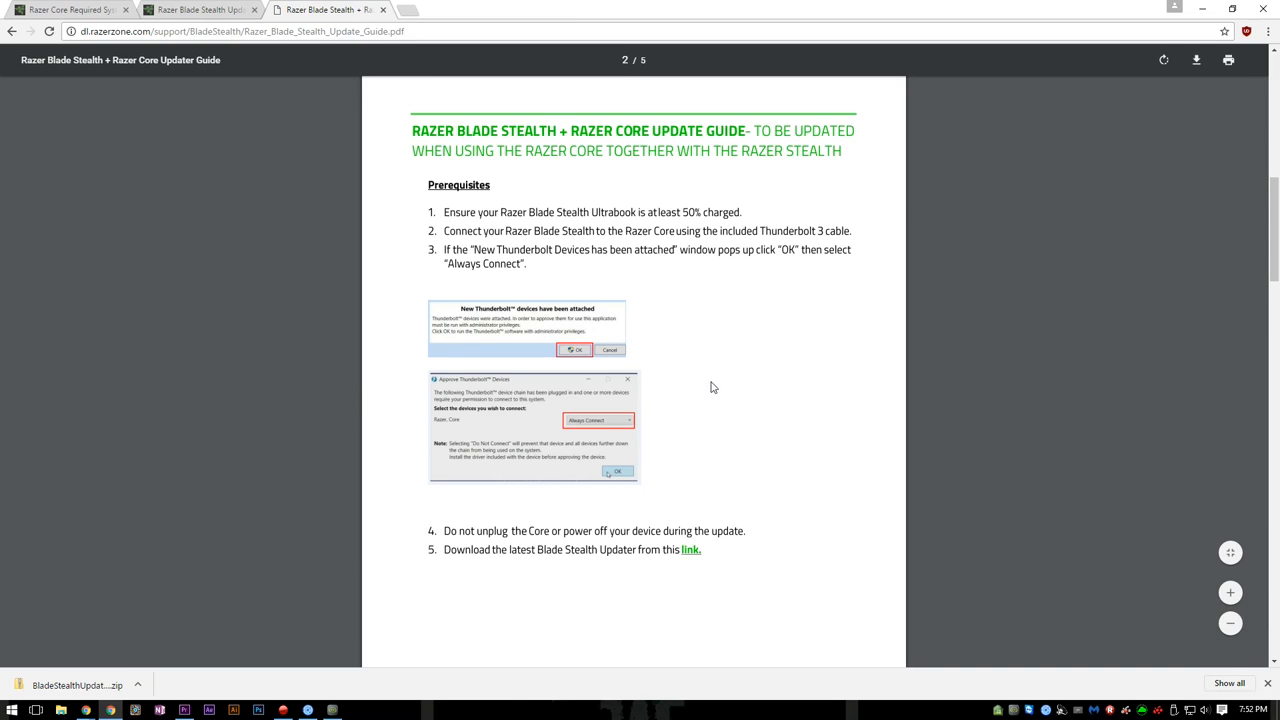
{"action": "mouse_move", "coordinate": [713, 231]}
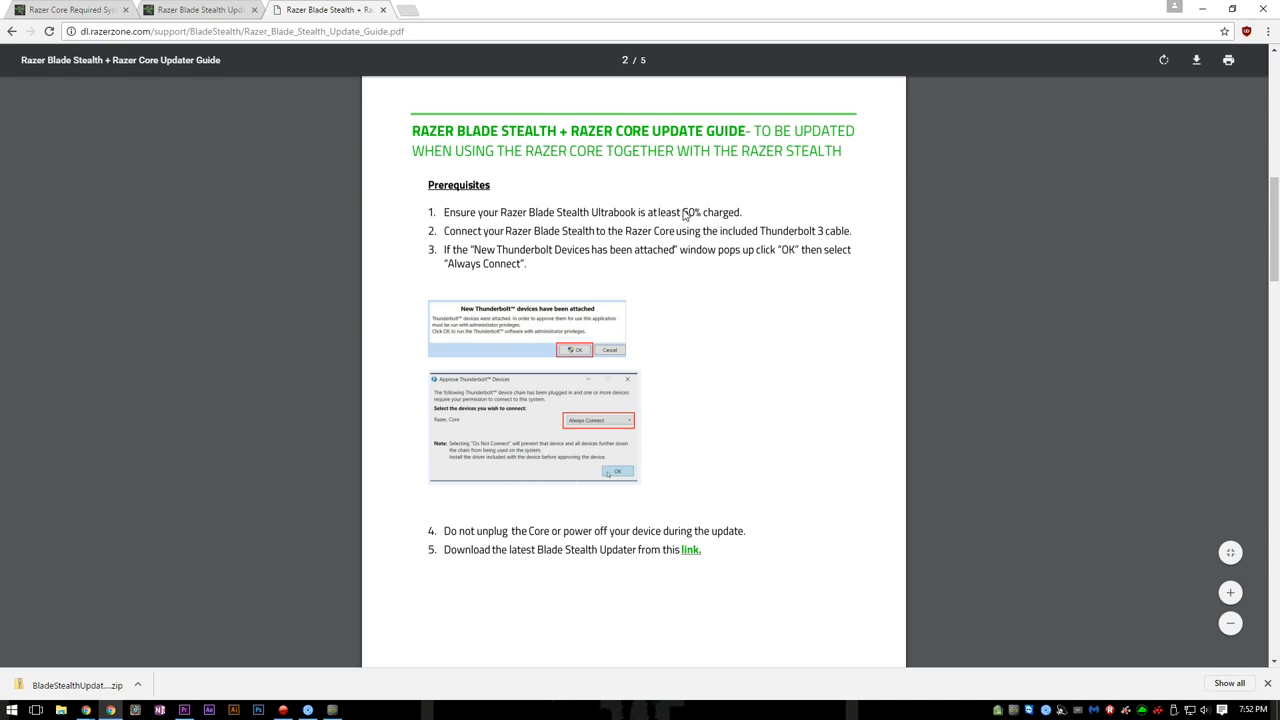
{"action": "mouse_move", "coordinate": [500, 218]}
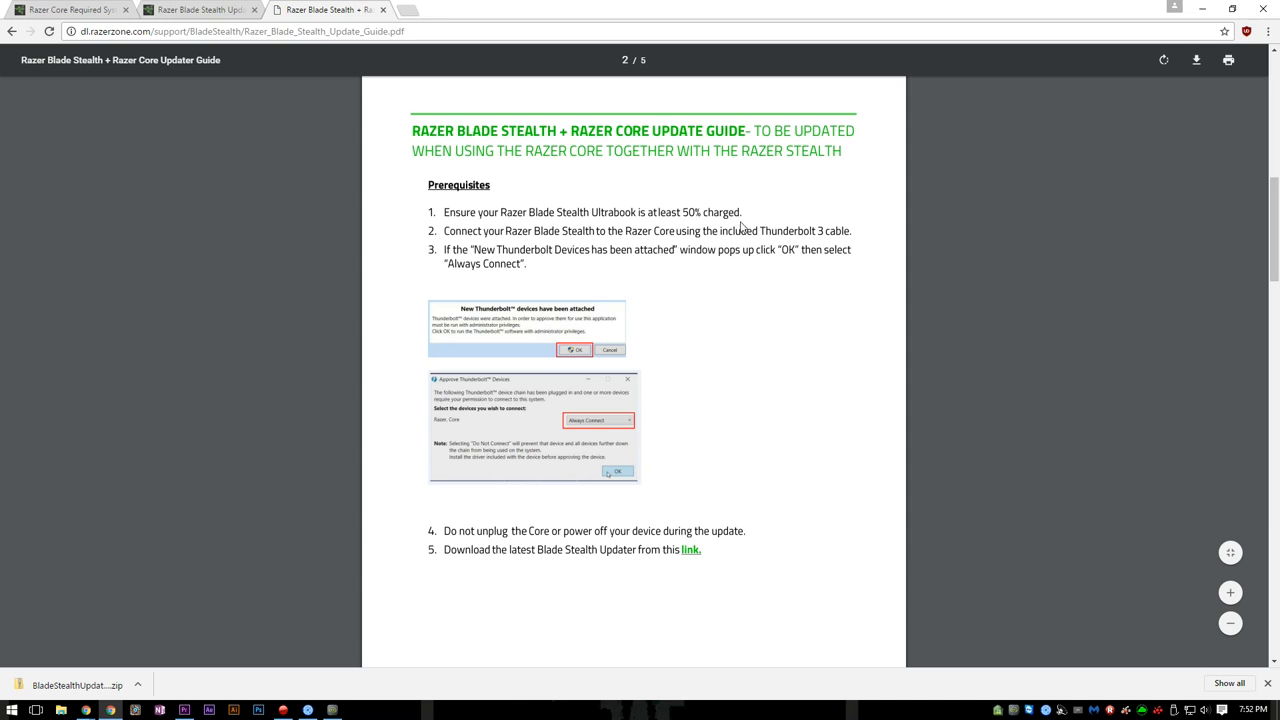
{"action": "mouse_move", "coordinate": [765, 430]}
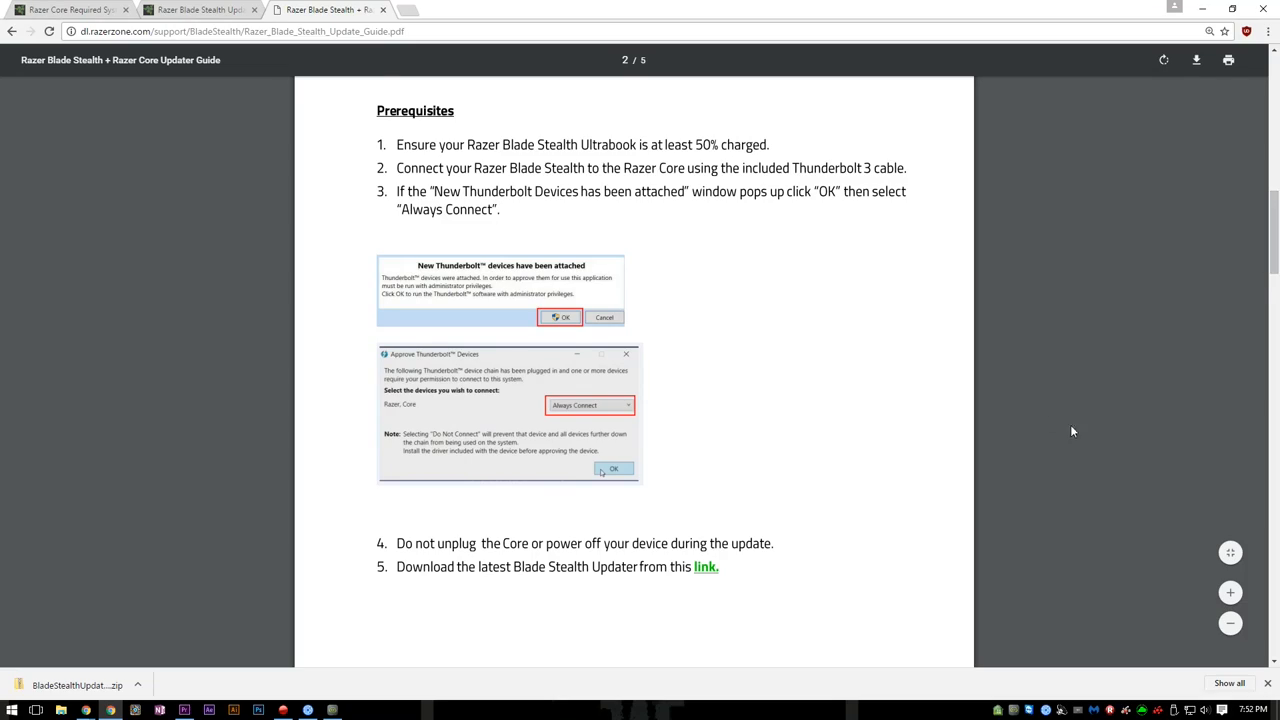
{"action": "mouse_move", "coordinate": [628, 318]}
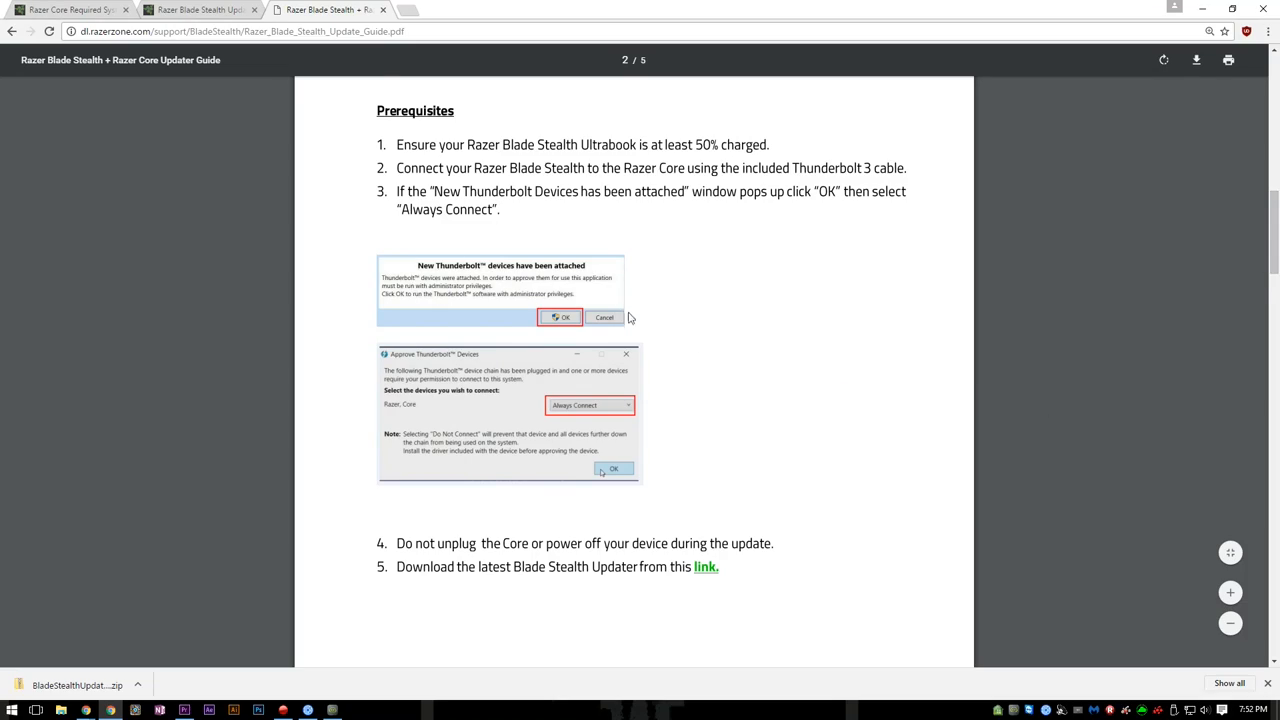
{"action": "mouse_move", "coordinate": [779, 489]}
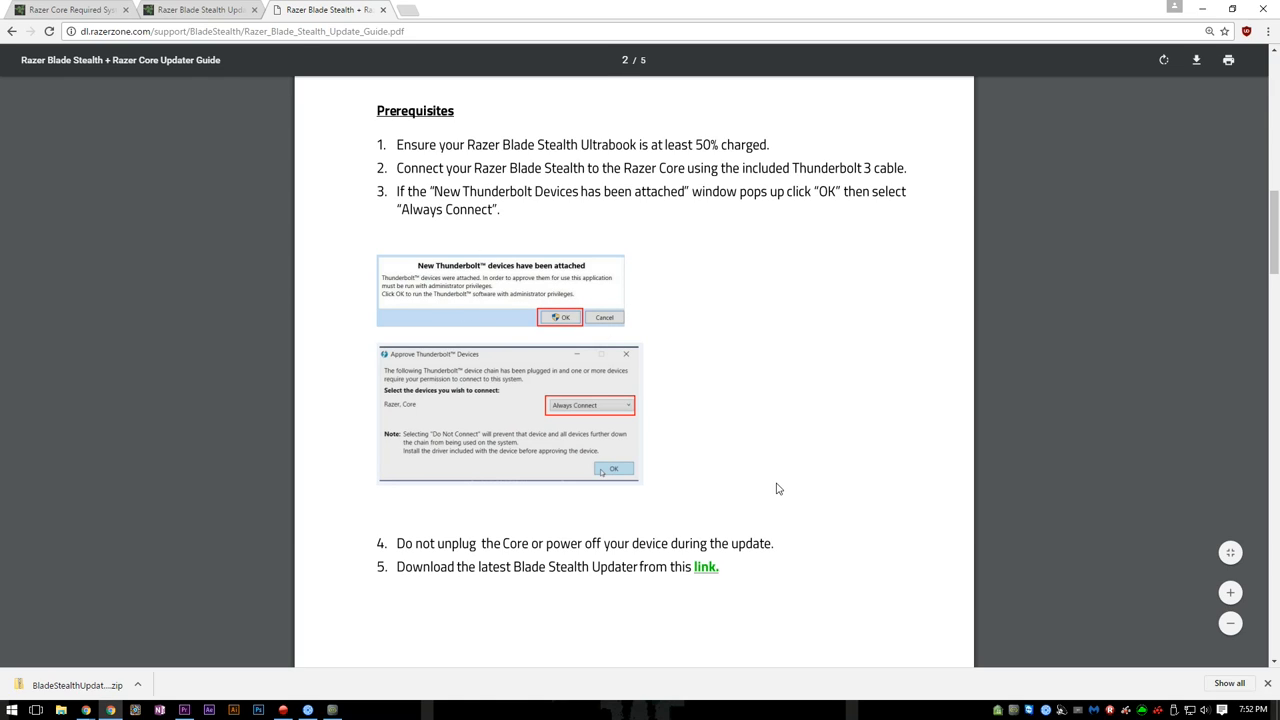
{"action": "mouse_move", "coordinate": [728, 426]}
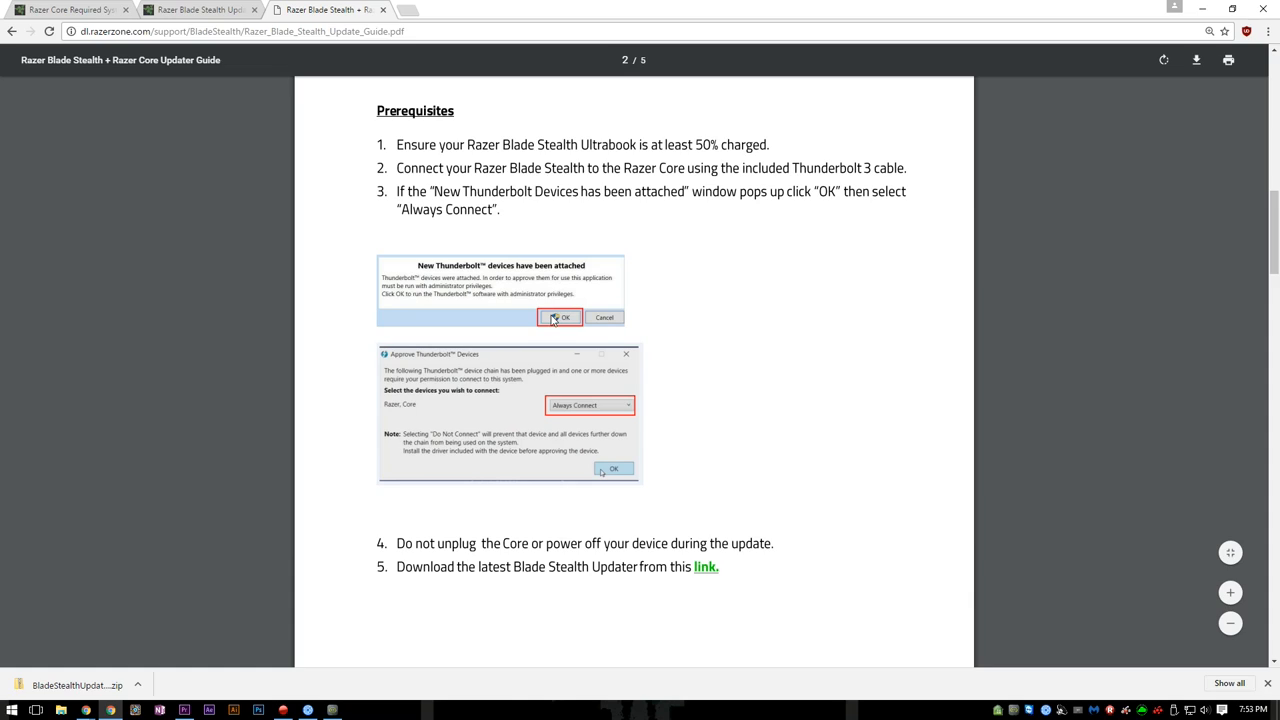
{"action": "mouse_move", "coordinate": [862, 566]}
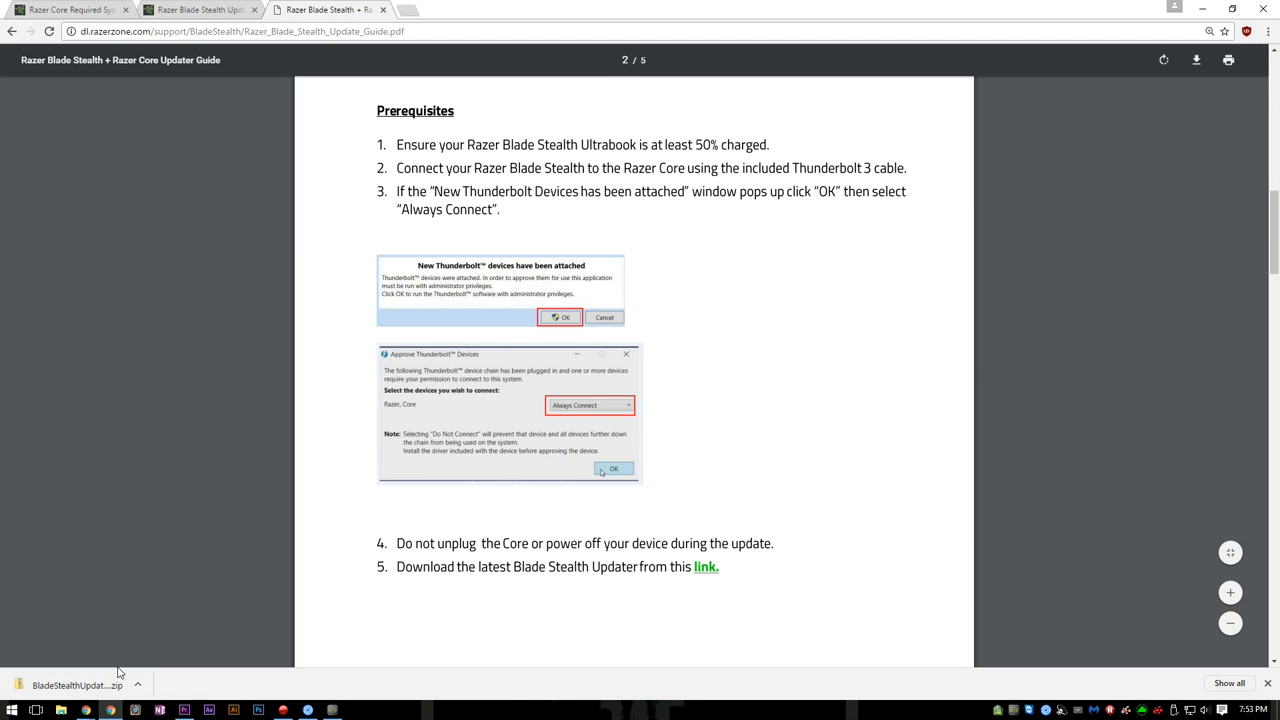
- Open the downloaded BladeStealthUpdater zip from Chrome's download bar
{"action": "left_click", "coordinate": [75, 685]}
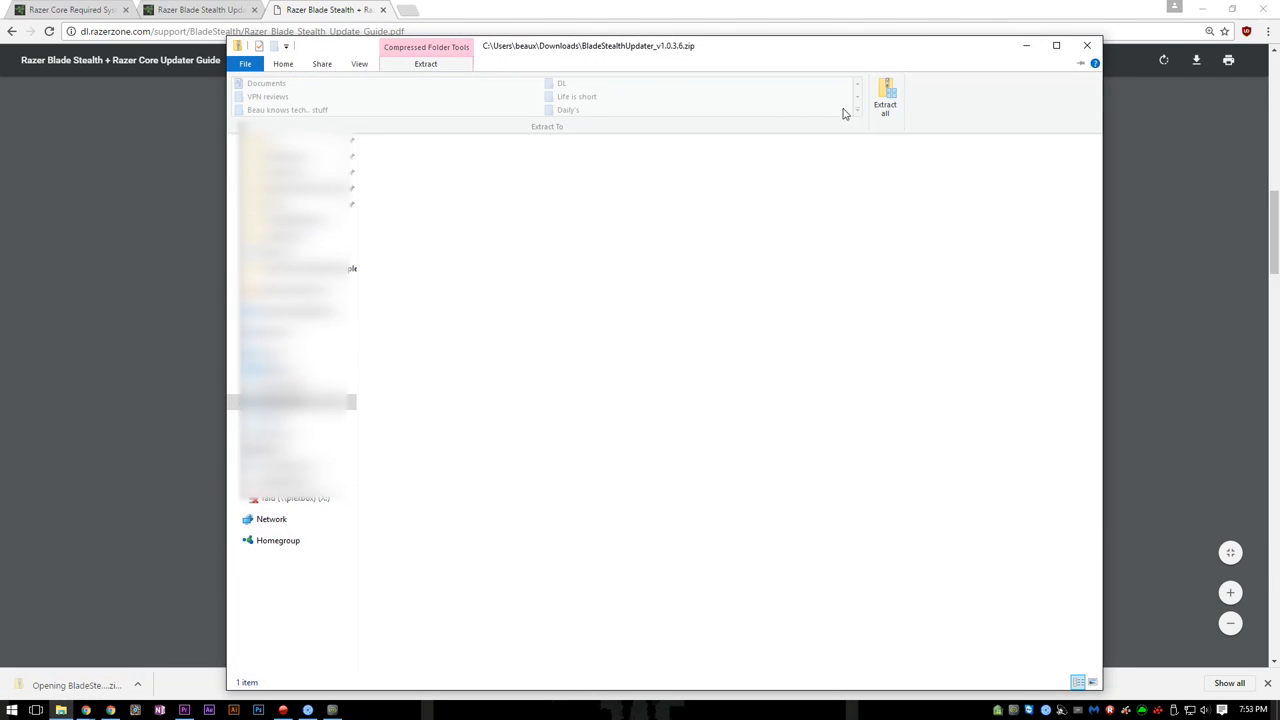
- Extract the updater archive to the suggested folder and close the extra Downloads window
{"action": "left_click", "coordinate": [884, 104]}
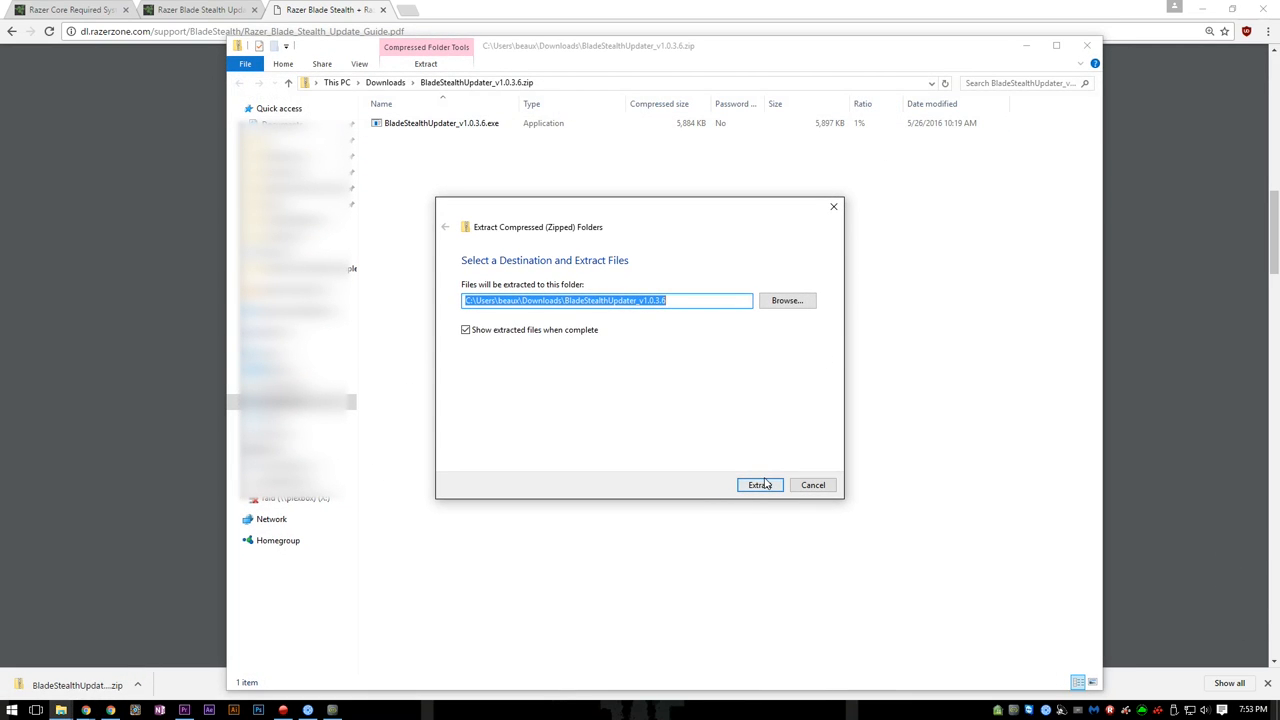
{"action": "left_click", "coordinate": [760, 485]}
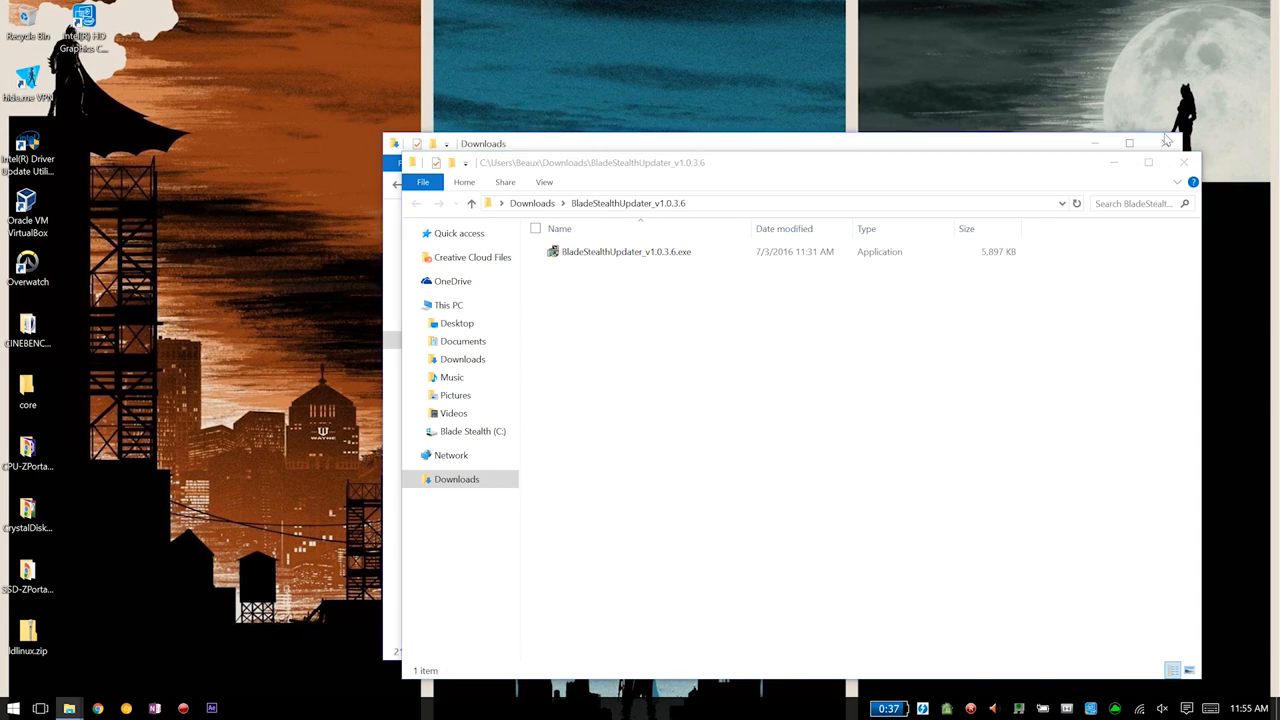
{"action": "left_click", "coordinate": [625, 251]}
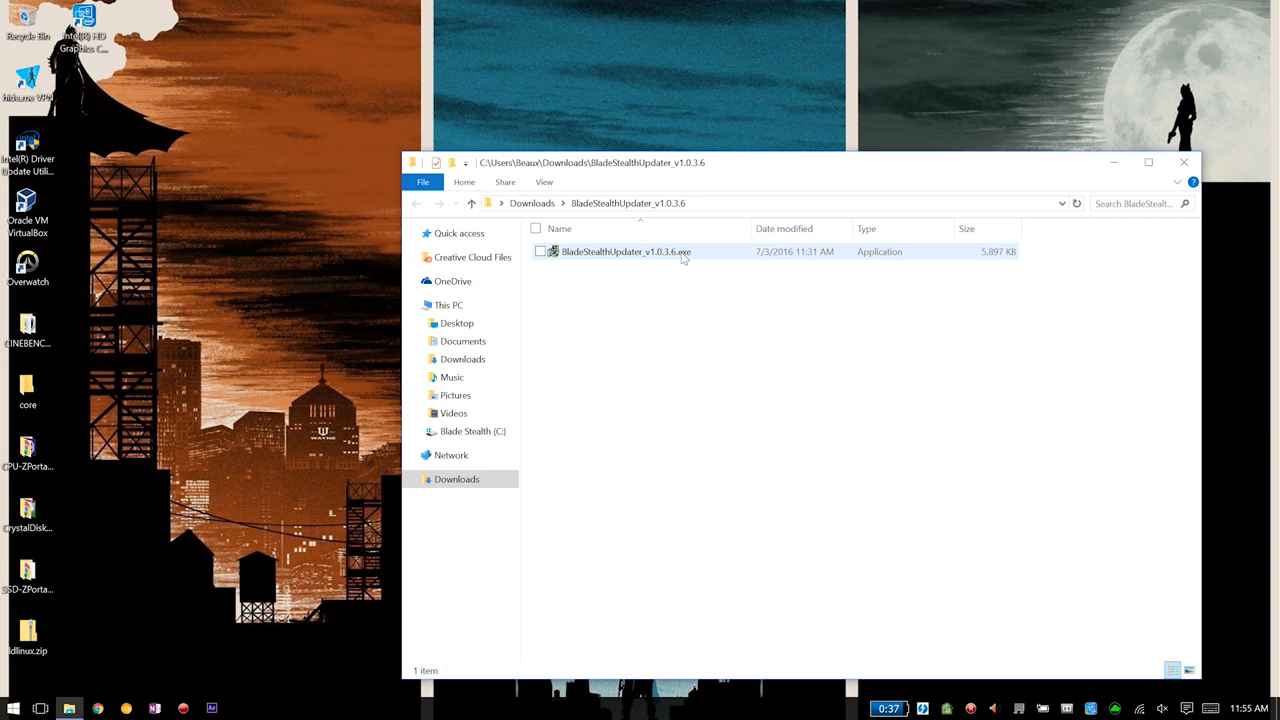
- Run BladeStealthUpdater_v1.0.3.6.exe with admin rights so it lists the Thunderbolt and BIOS updates
{"action": "double_click", "coordinate": [625, 251]}
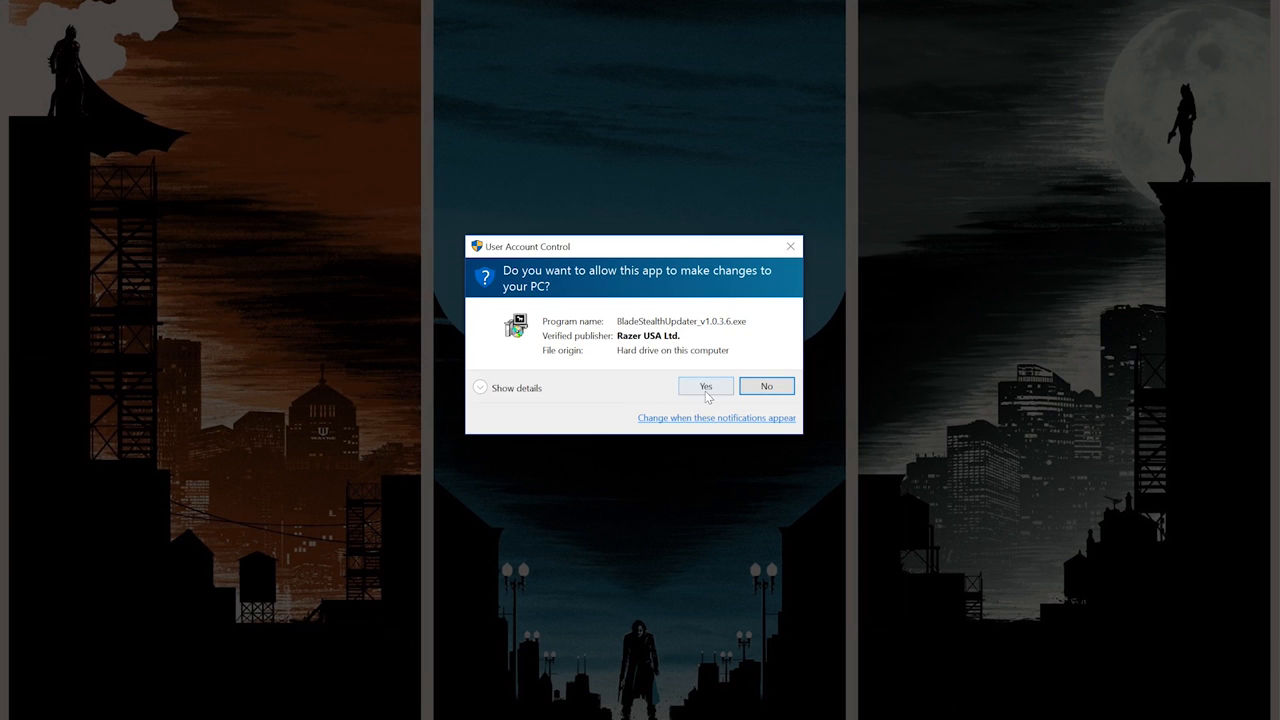
{"action": "left_click", "coordinate": [705, 386]}
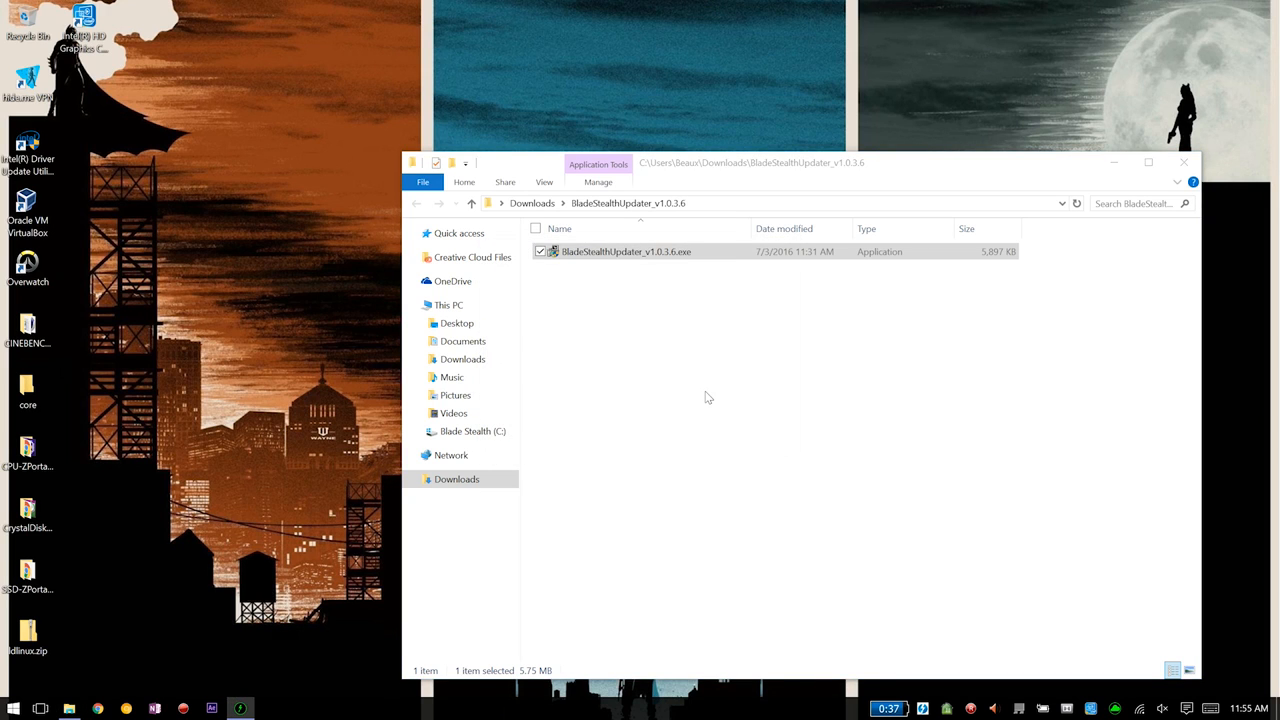
{"action": "double_click", "coordinate": [626, 251]}
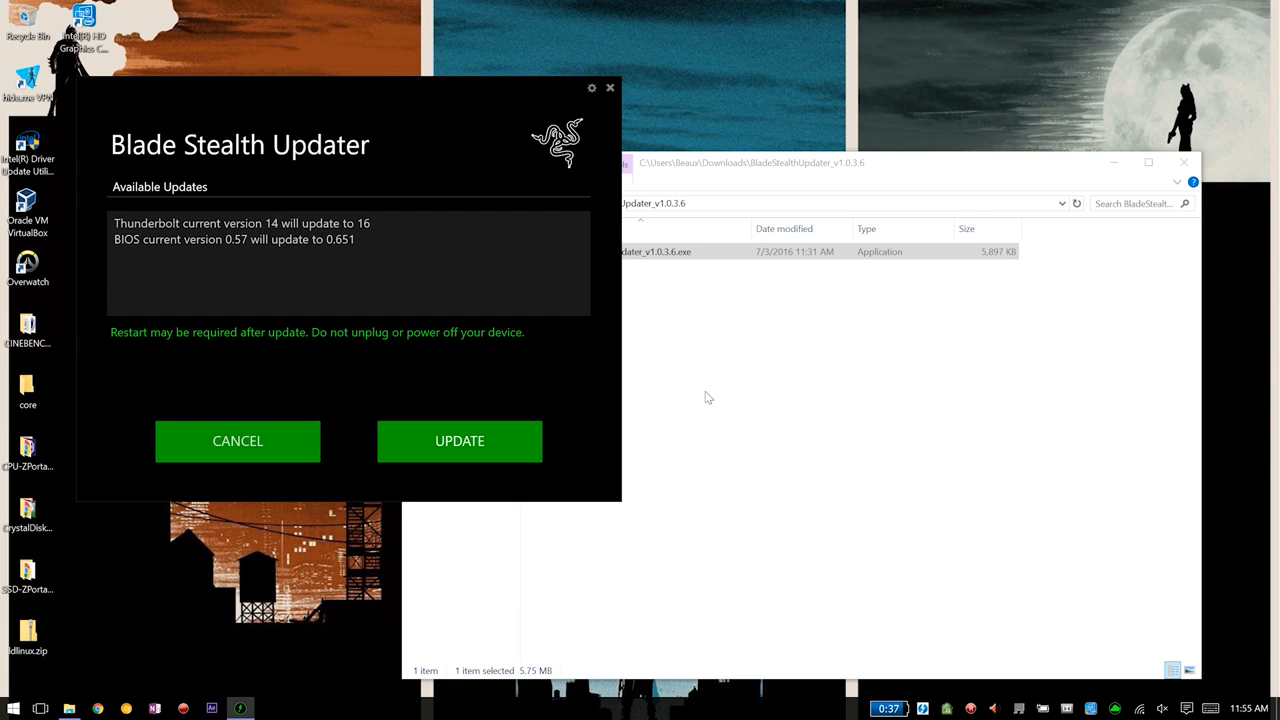
- Start the Thunderbolt and BIOS firmware updates in Blade Stealth Updater
{"action": "left_click", "coordinate": [459, 441]}
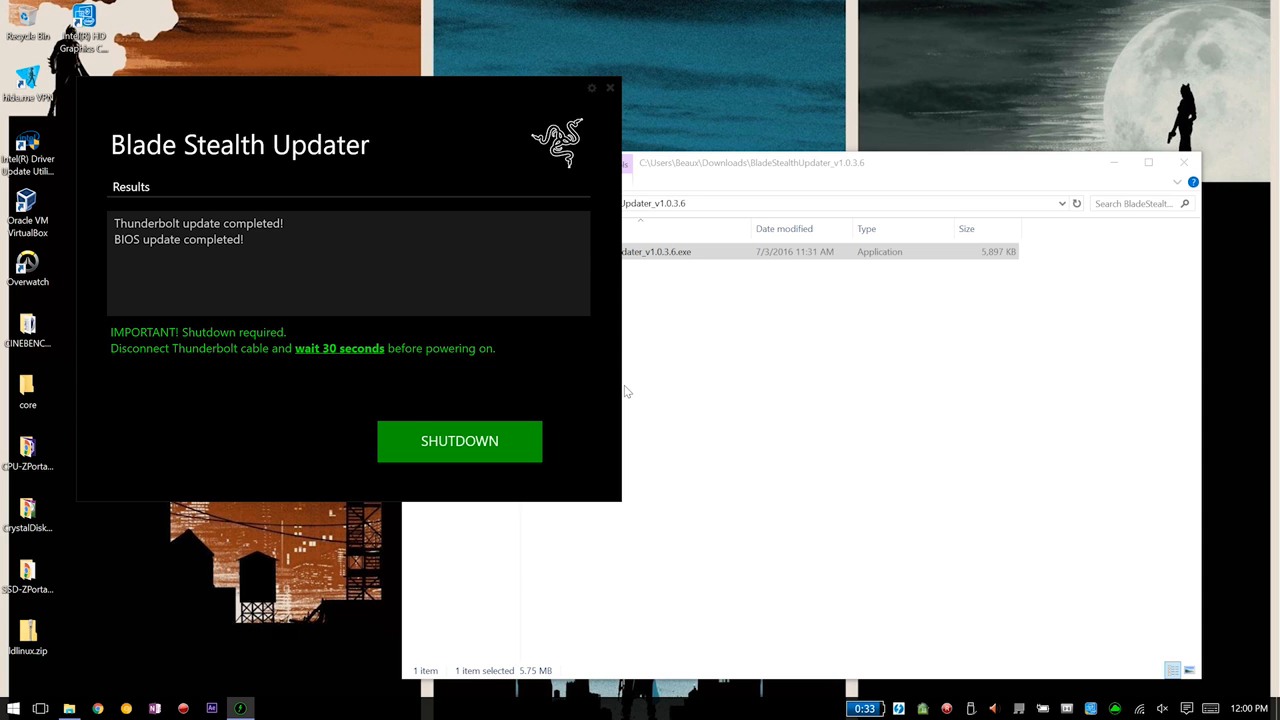
{"action": "mouse_move", "coordinate": [459, 449]}
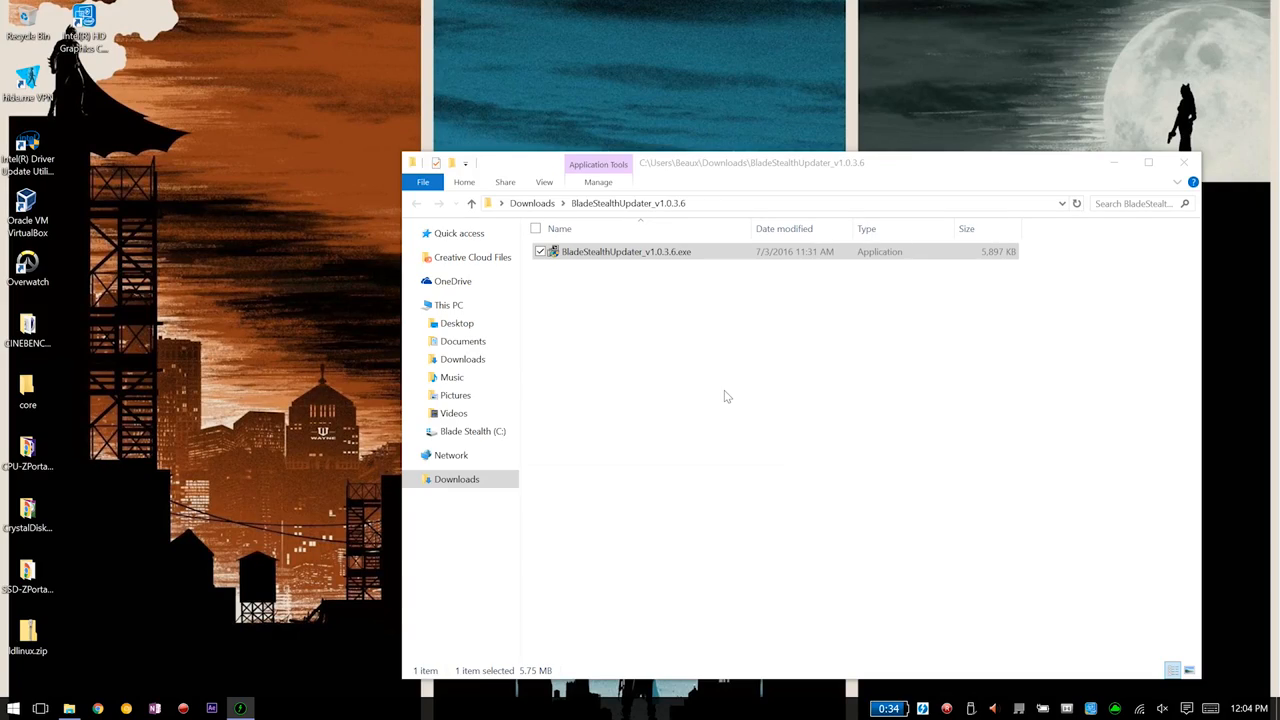
- Relaunch the Blade Stealth updater to confirm all components are up to date
{"action": "double_click", "coordinate": [626, 251]}
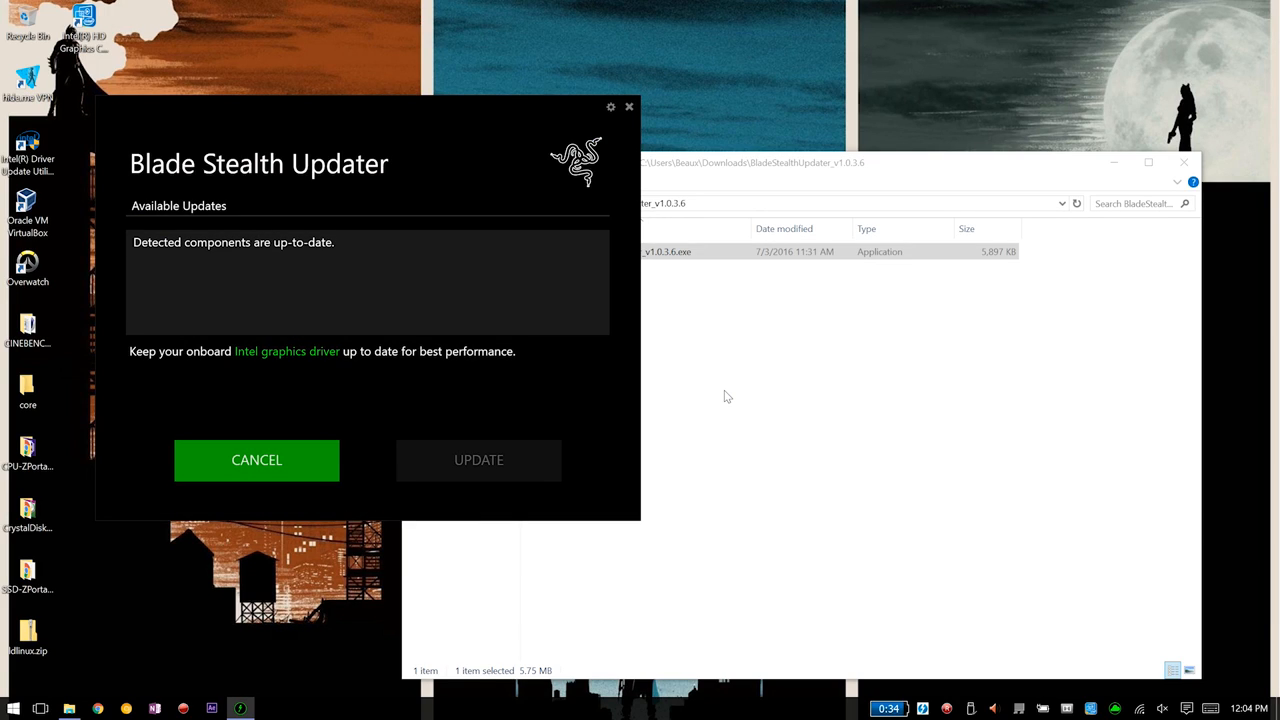
{"action": "mouse_move", "coordinate": [379, 375]}
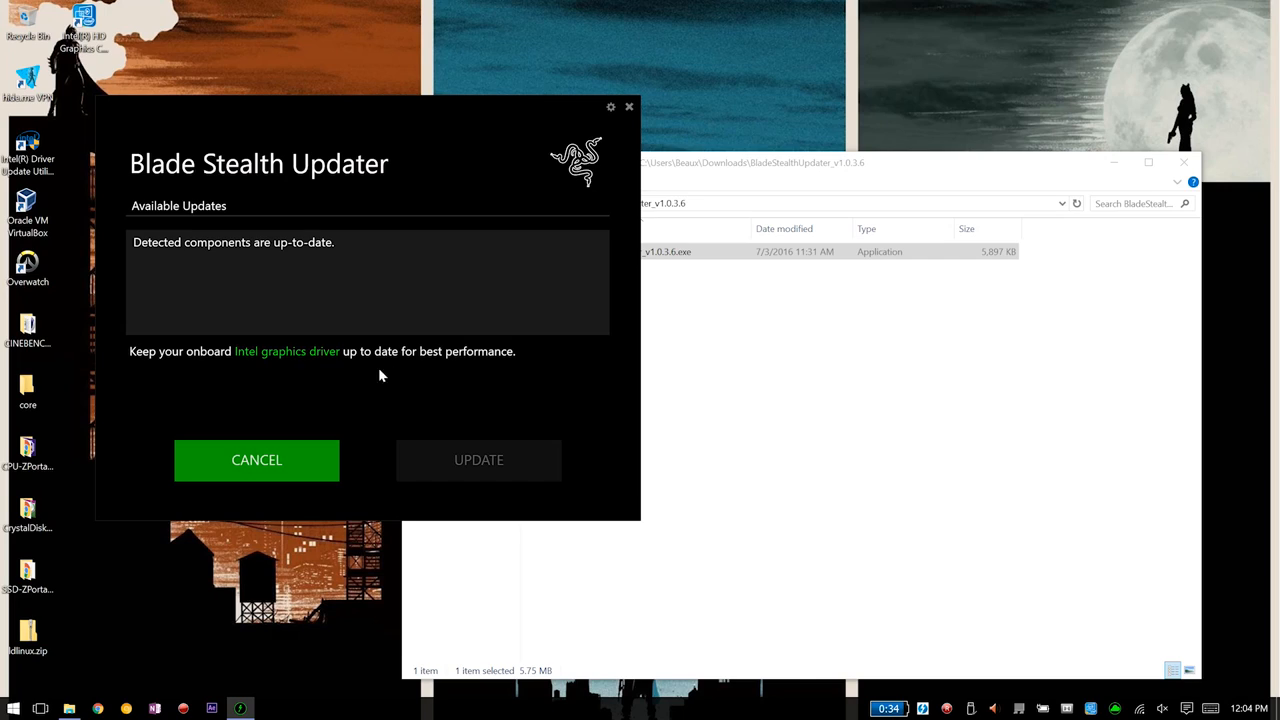
{"action": "mouse_move", "coordinate": [362, 247]}
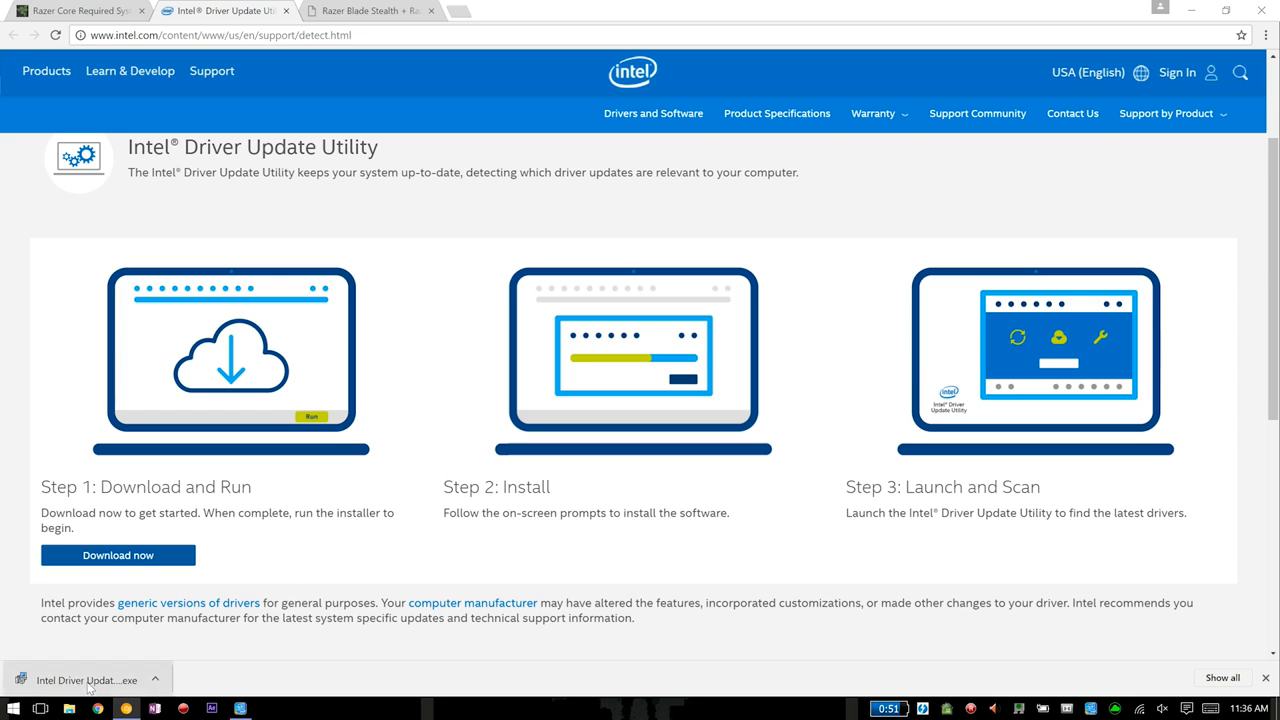
- Install the downloaded Intel Driver Update Utility with admin rights
{"action": "left_click", "coordinate": [86, 680]}
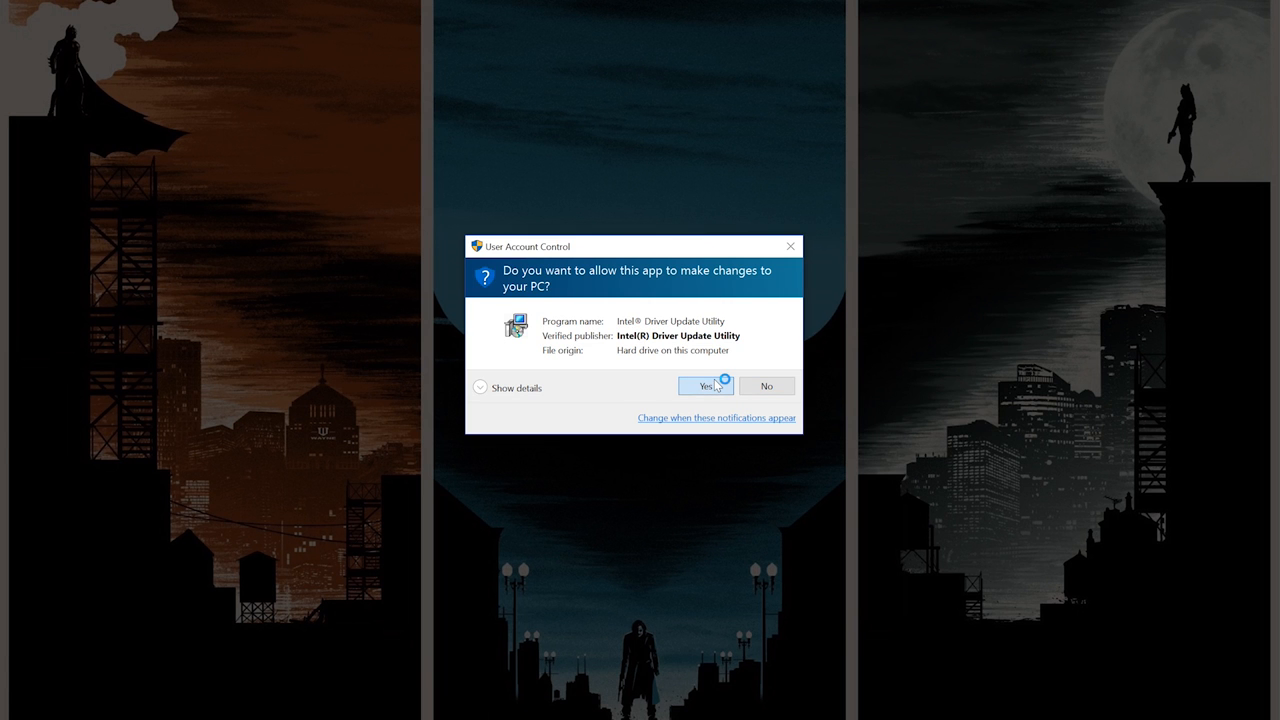
{"action": "left_click", "coordinate": [700, 386]}
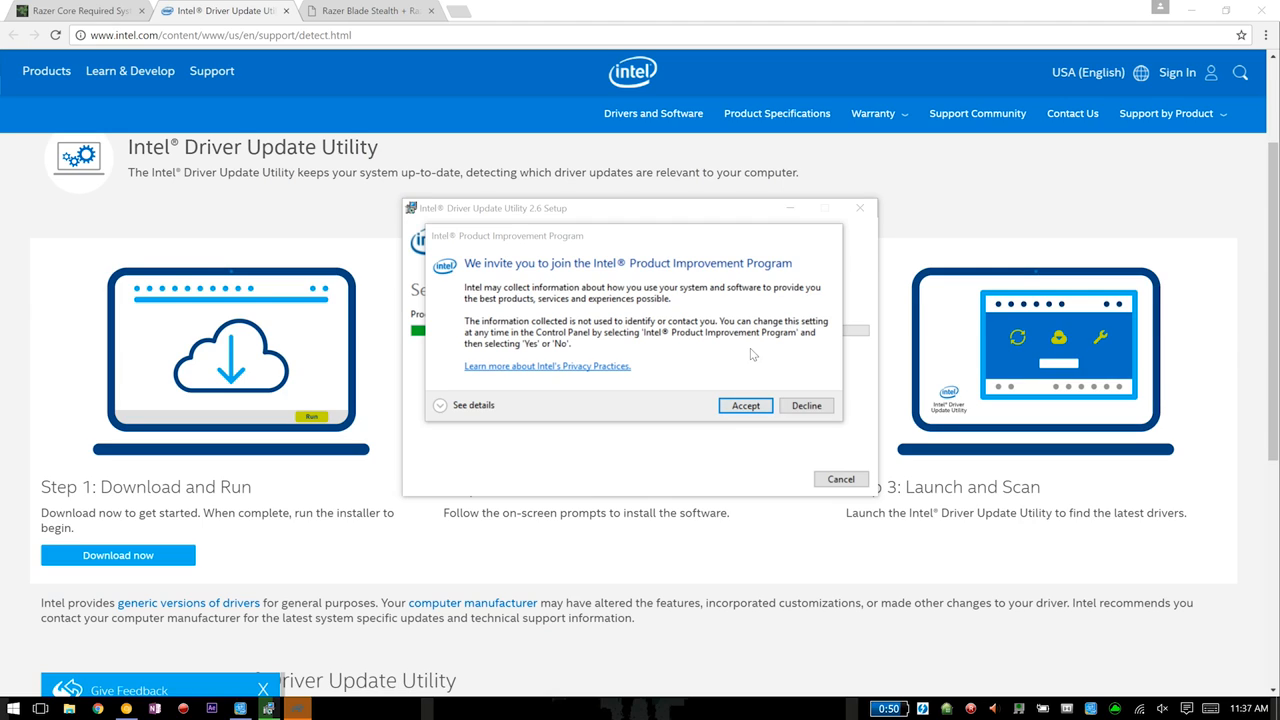
{"action": "mouse_move", "coordinate": [765, 358]}
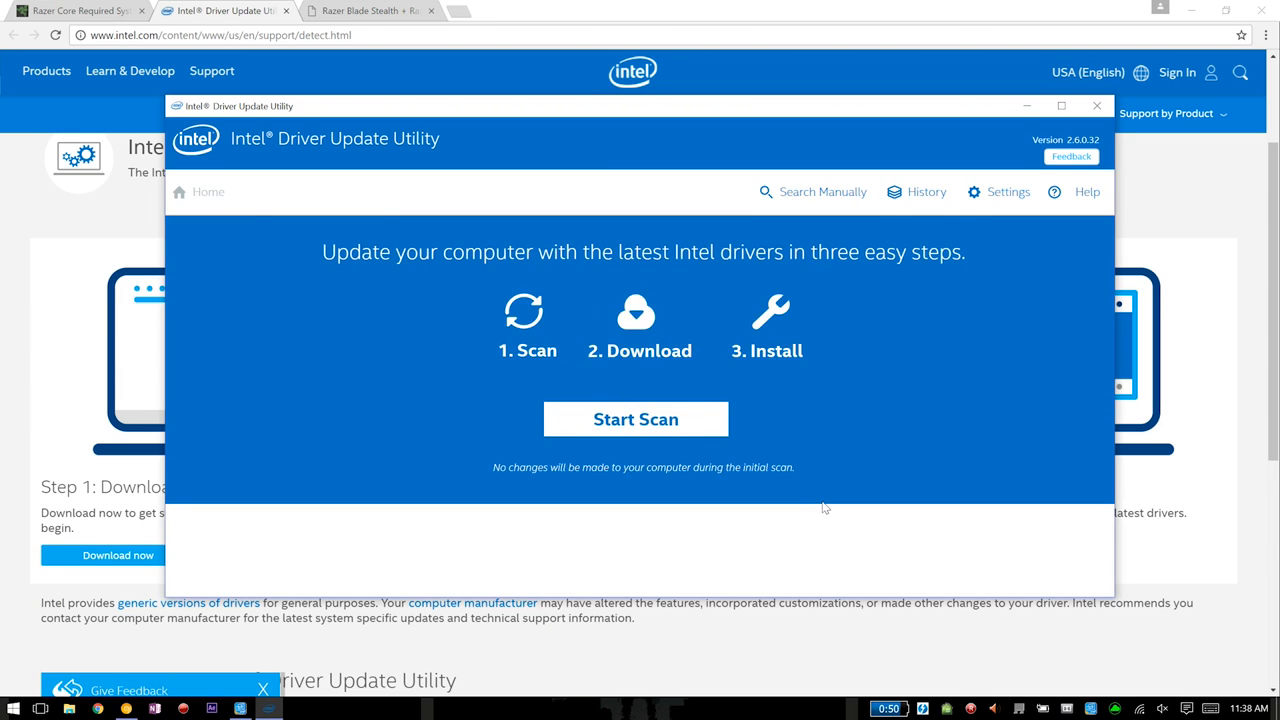
- Scan for Intel driver updates and queue the Intel Graphics Driver 15.40 for installation
{"action": "left_click", "coordinate": [635, 418]}
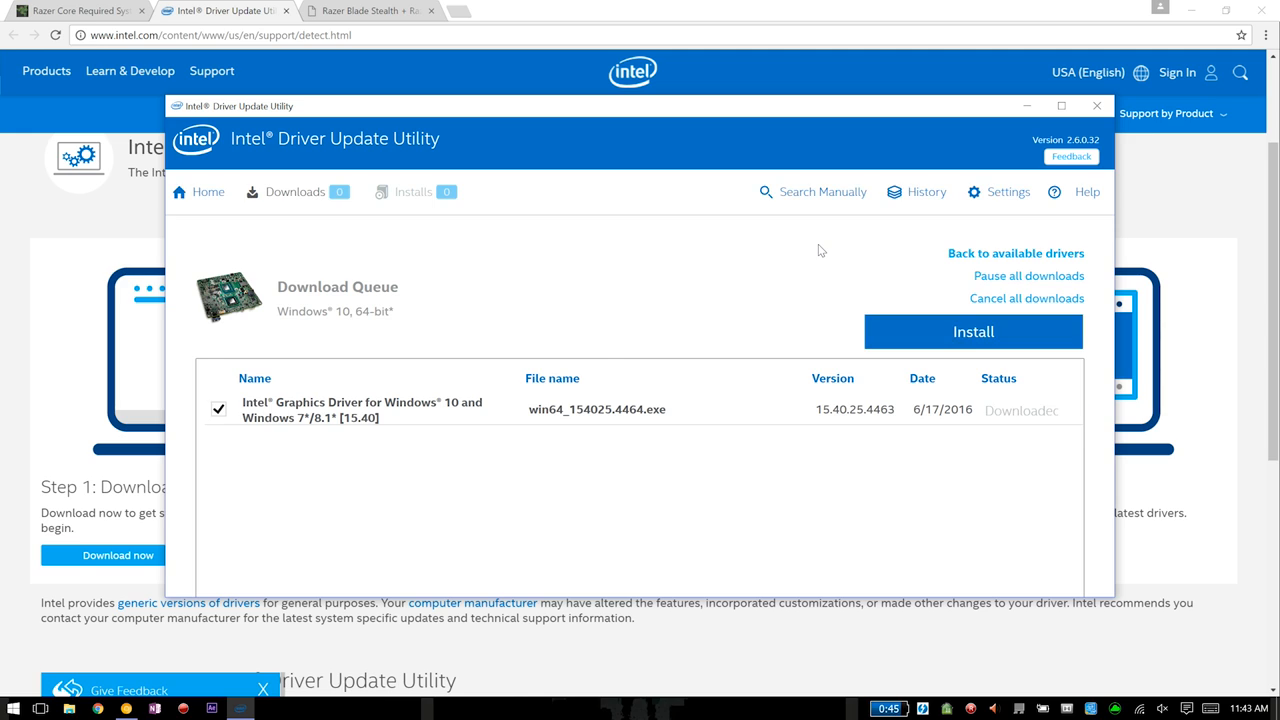
{"action": "left_click", "coordinate": [972, 331]}
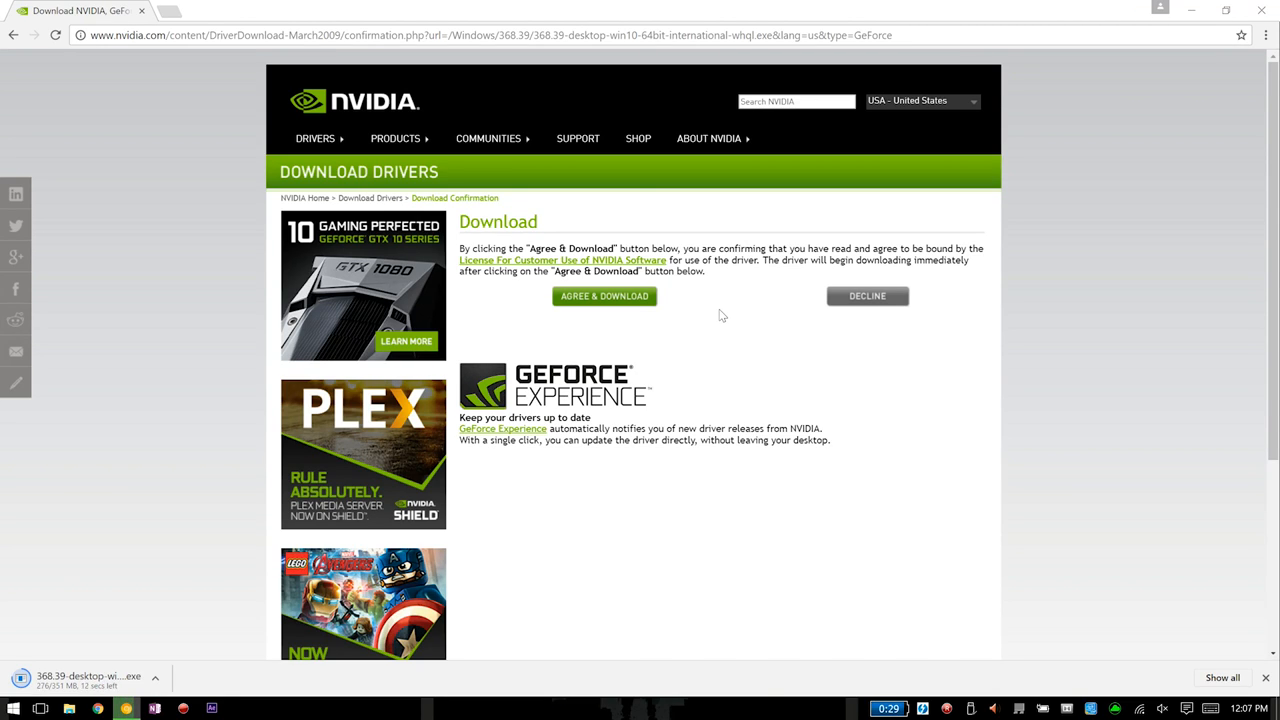
- Agree to and download the NVIDIA 368.39 desktop driver for the GeForce GTX 960
{"action": "left_click", "coordinate": [604, 296]}
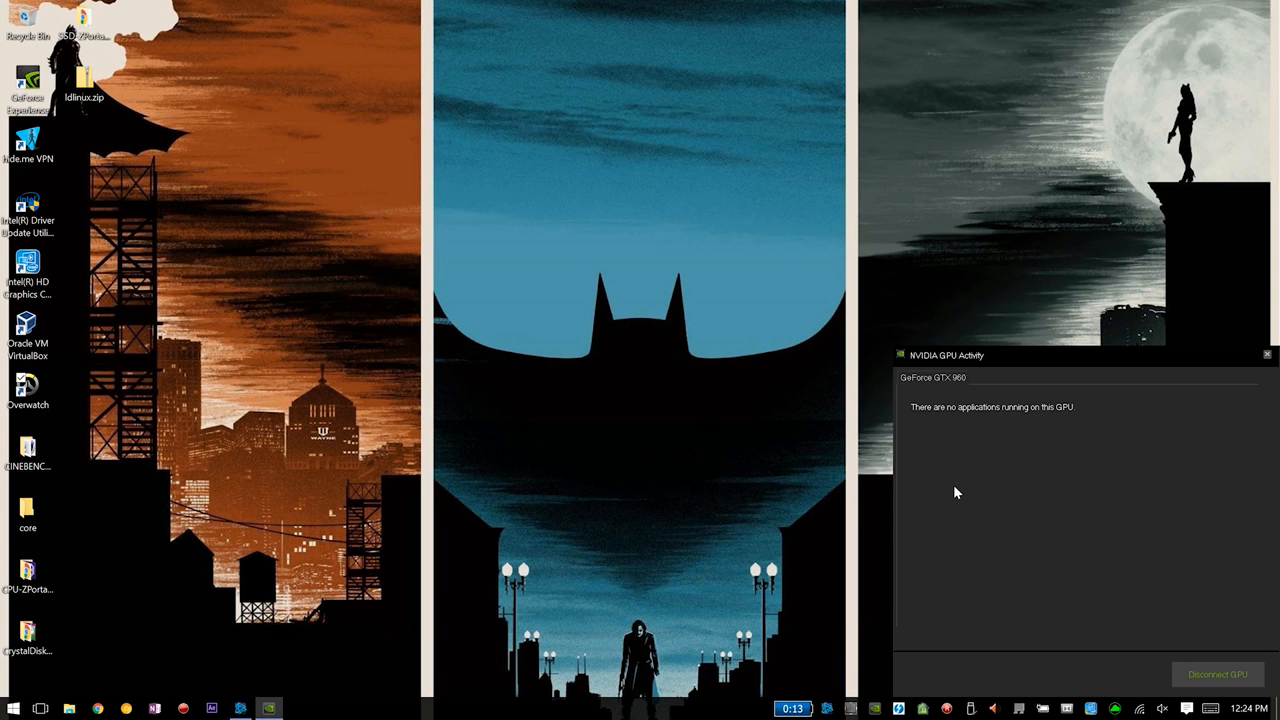
{"action": "mouse_move", "coordinate": [767, 522]}
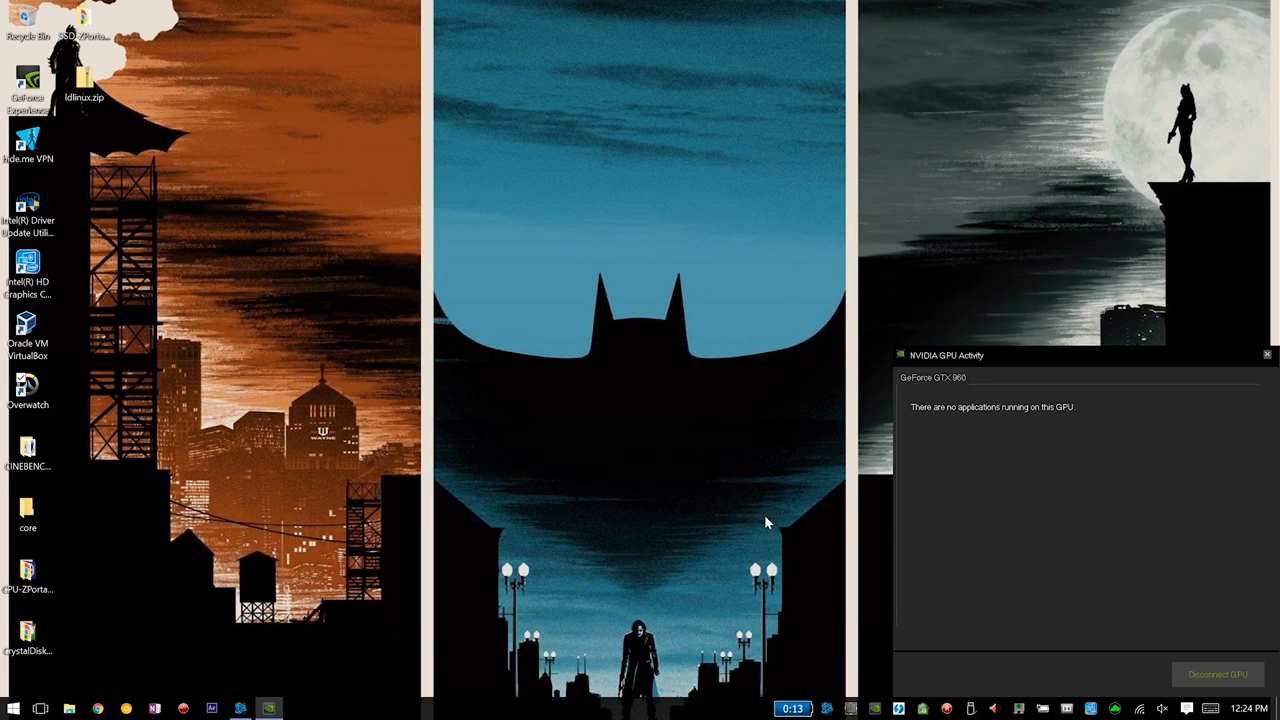
{"action": "mouse_move", "coordinate": [229, 708]}
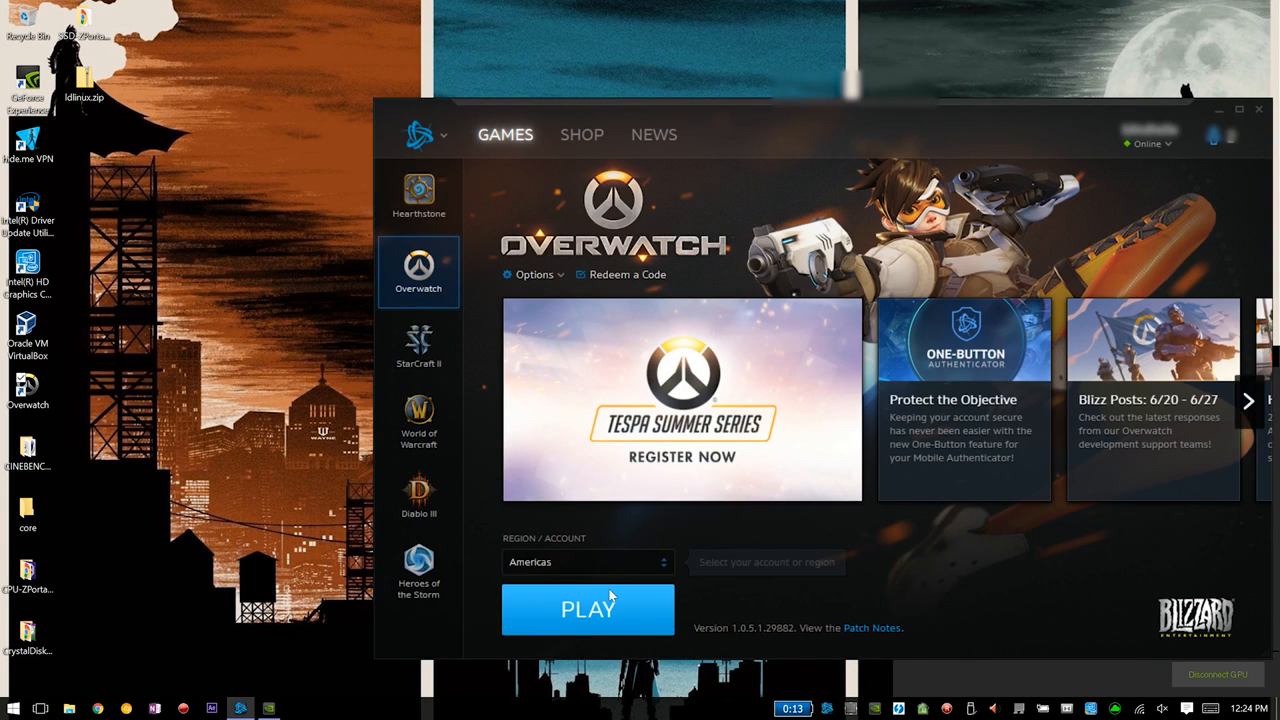
- Launch Overwatch from Battle.net on the Americas region
{"action": "left_click", "coordinate": [587, 609]}
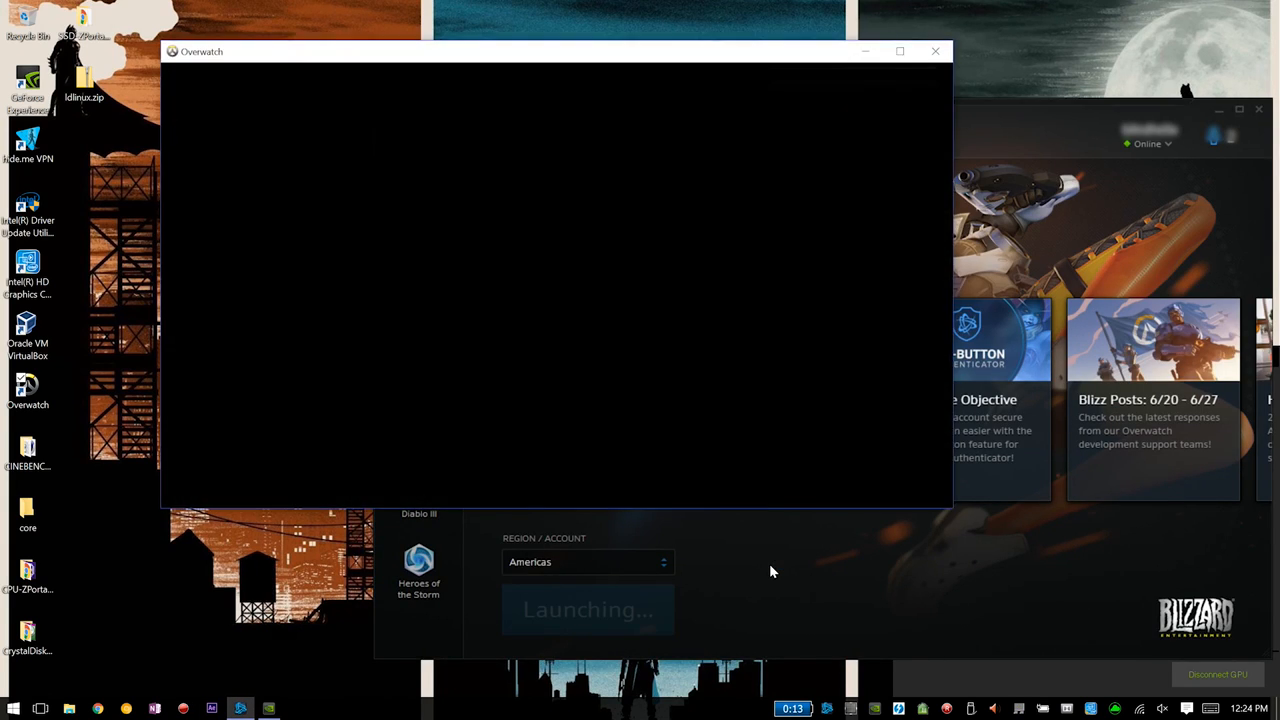